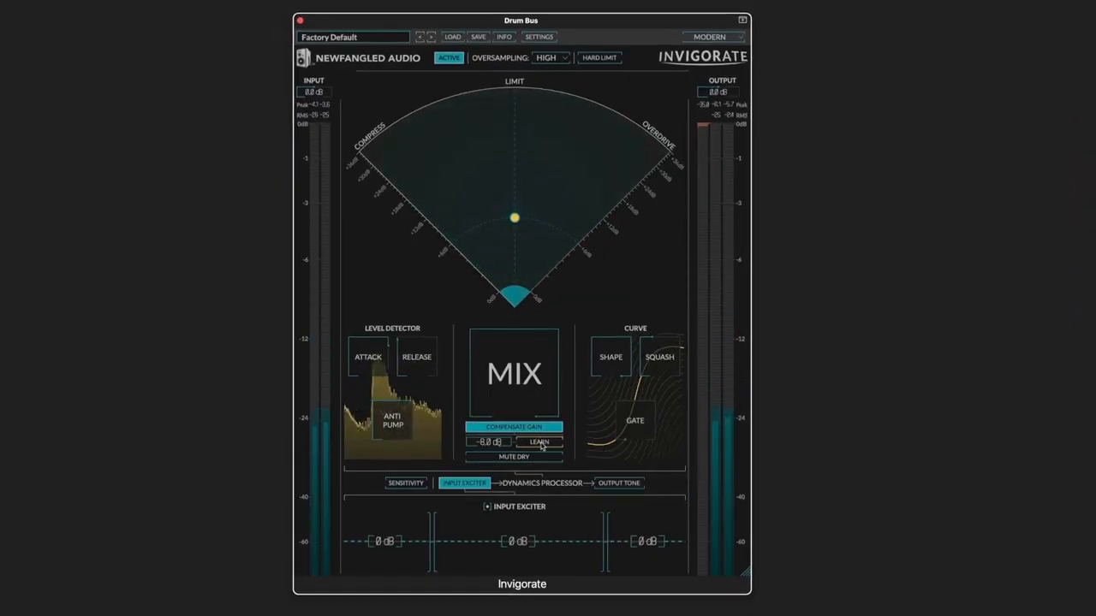
# Learn the drum bus level for gain compensation and drag Mix to about 36%
pyautogui.click(539, 442)
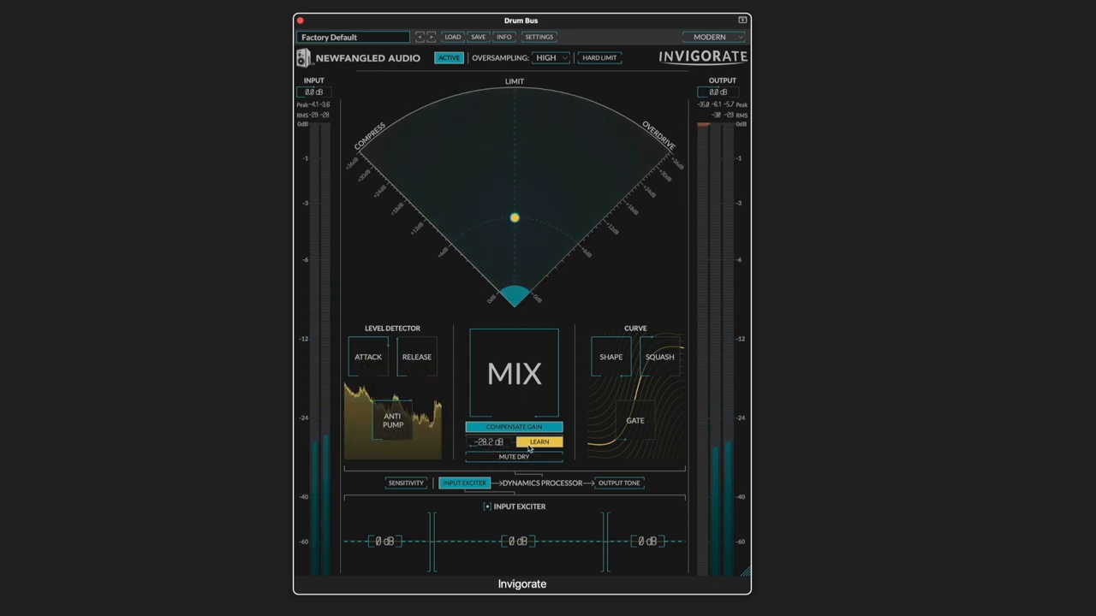
pyautogui.click(539, 442)
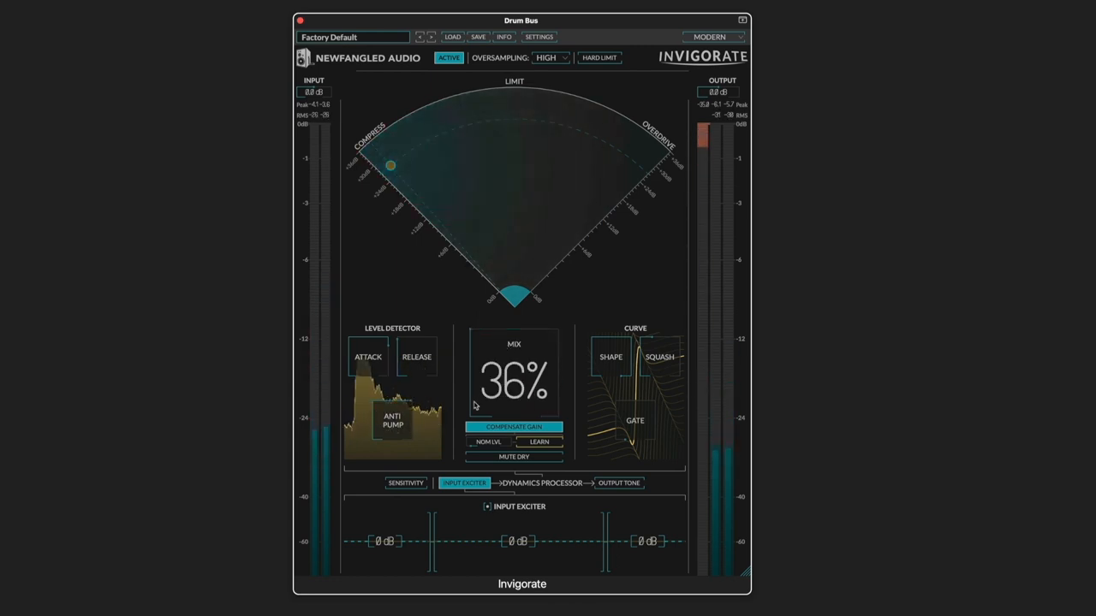
pyautogui.moveTo(514, 402); pyautogui.dragTo(514, 333)
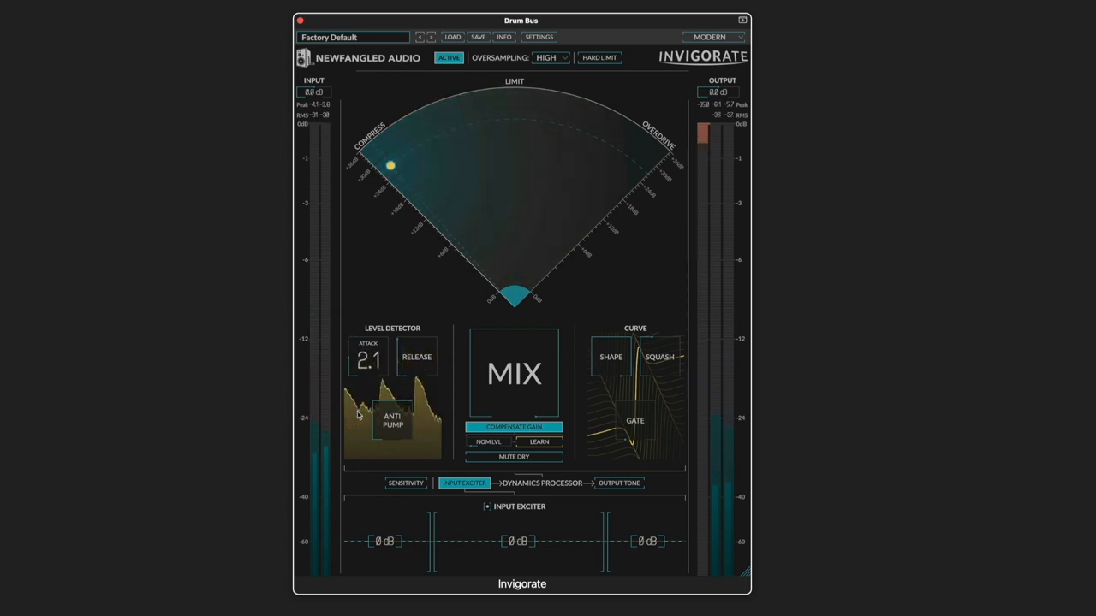
# Drag the Level Detector boxes to attack 3, release 22.7 and anti-pump 93 Hz
pyautogui.moveTo(368, 360); pyautogui.dragTo(368, 377)
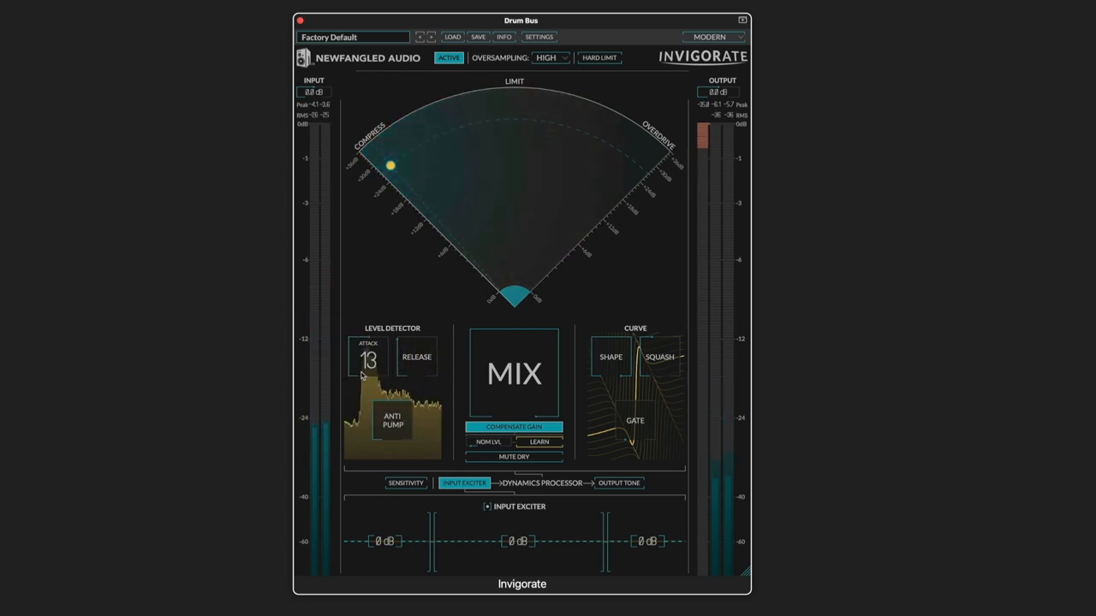
pyautogui.moveTo(367, 361); pyautogui.dragTo(367, 351)
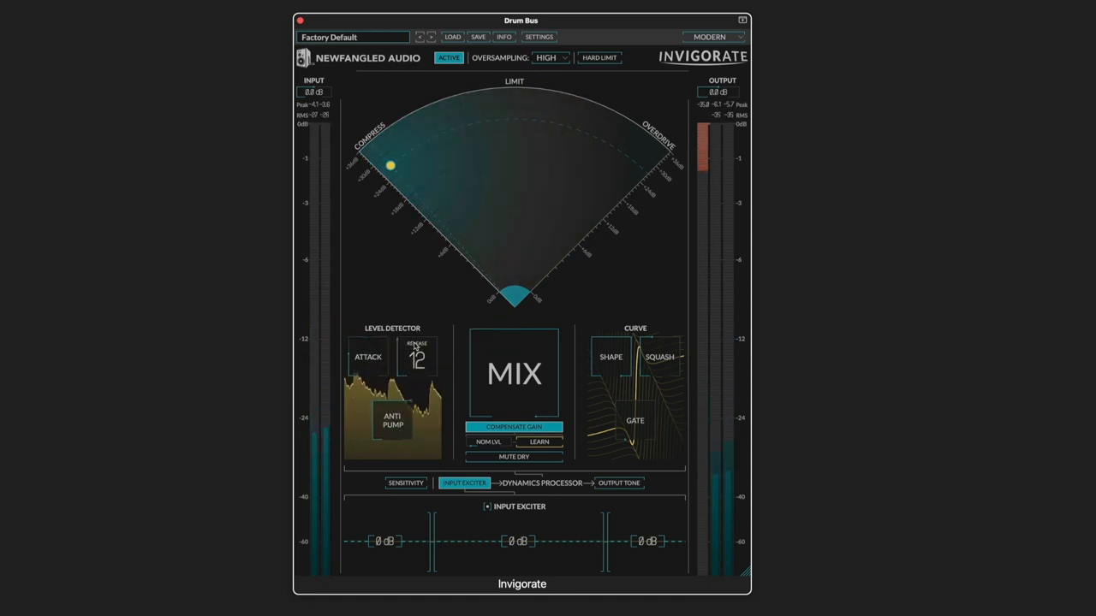
pyautogui.moveTo(417, 358); pyautogui.dragTo(417, 377)
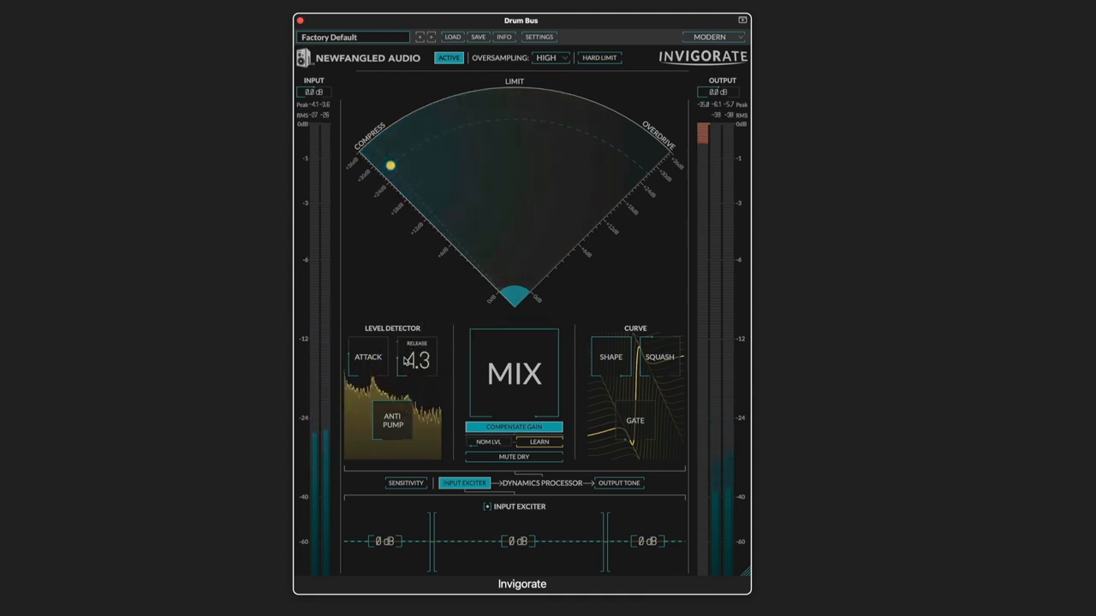
pyautogui.moveTo(417, 359); pyautogui.dragTo(417, 377)
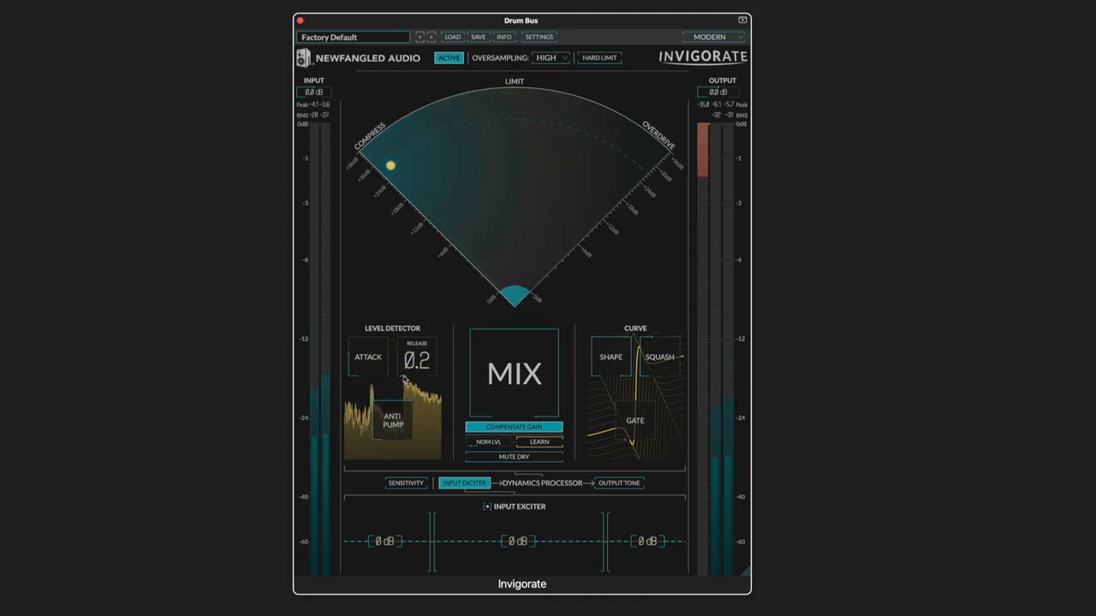
pyautogui.moveTo(417, 359); pyautogui.dragTo(417, 347)
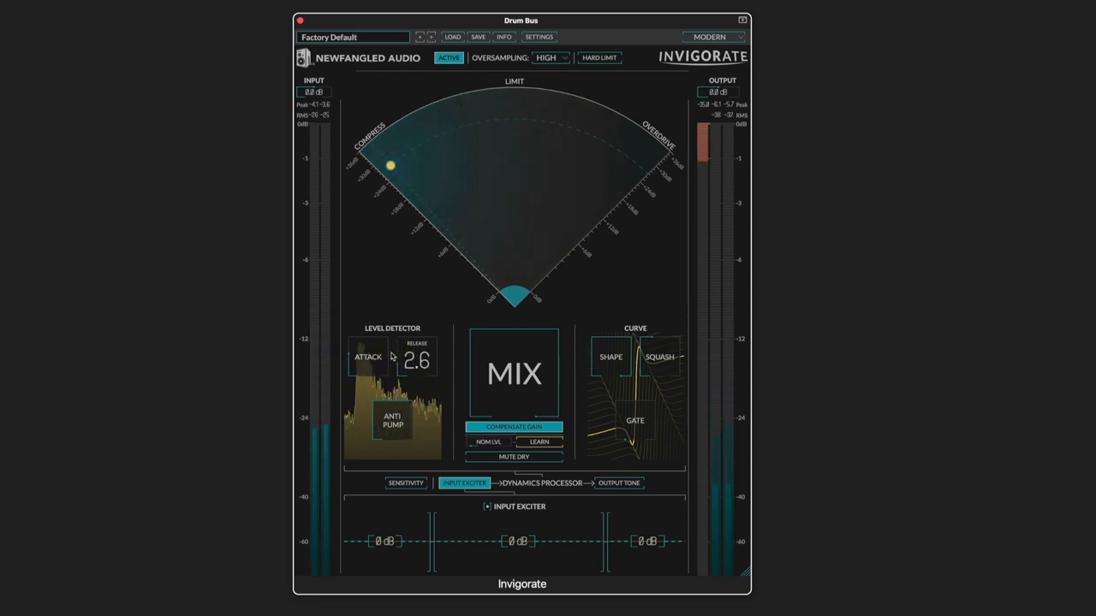
pyautogui.moveTo(417, 360); pyautogui.dragTo(417, 342)
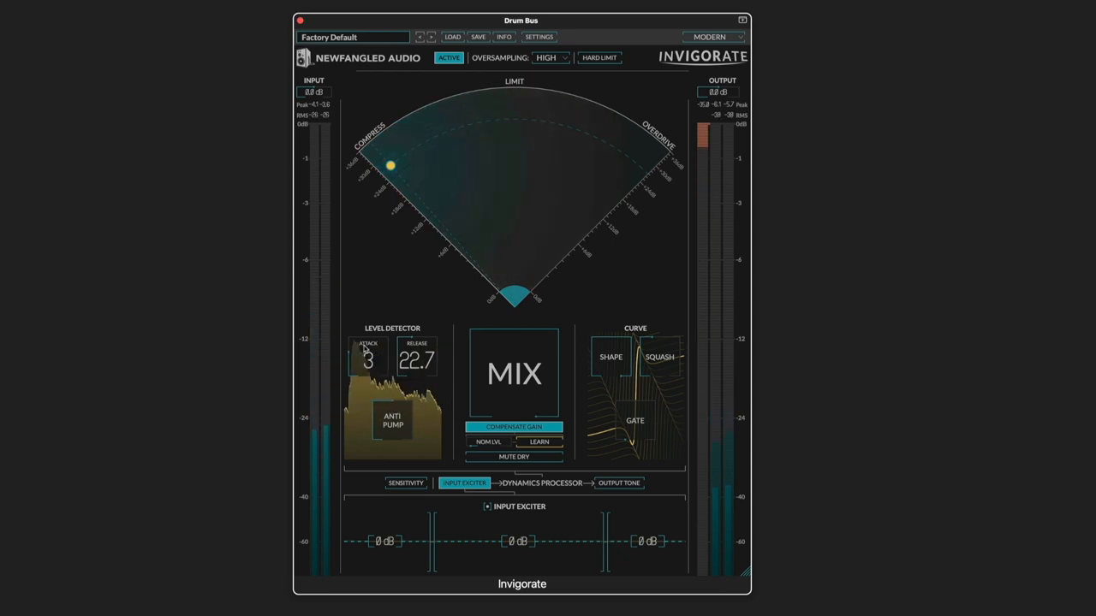
pyautogui.moveTo(367, 359); pyautogui.dragTo(368, 338)
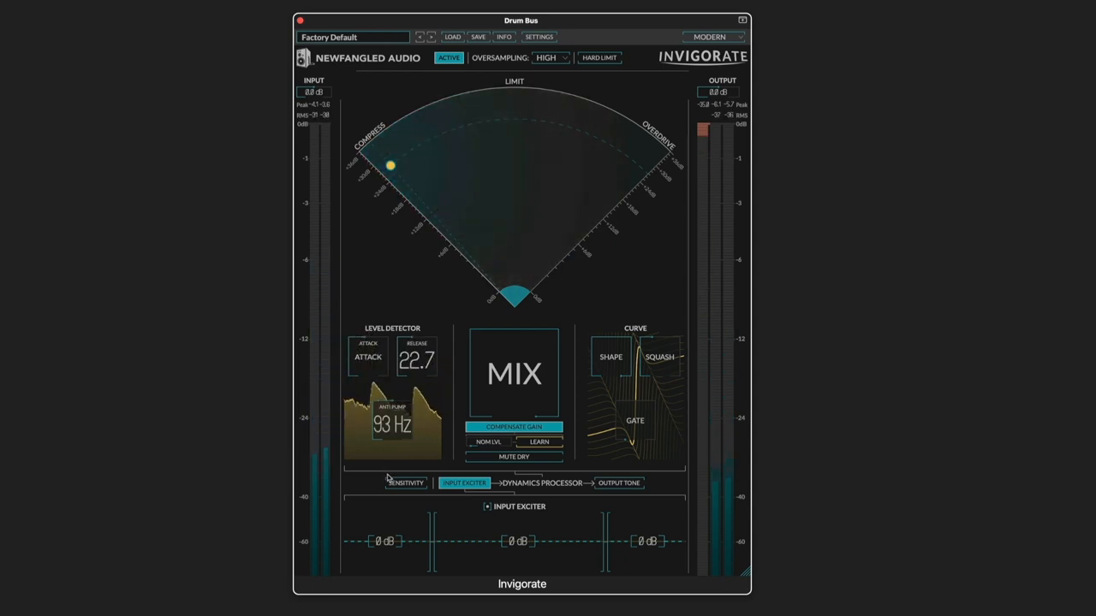
# Show the sensitivity curve, raise Mix to 100% and relearn the compensation gain
pyautogui.click(406, 483)
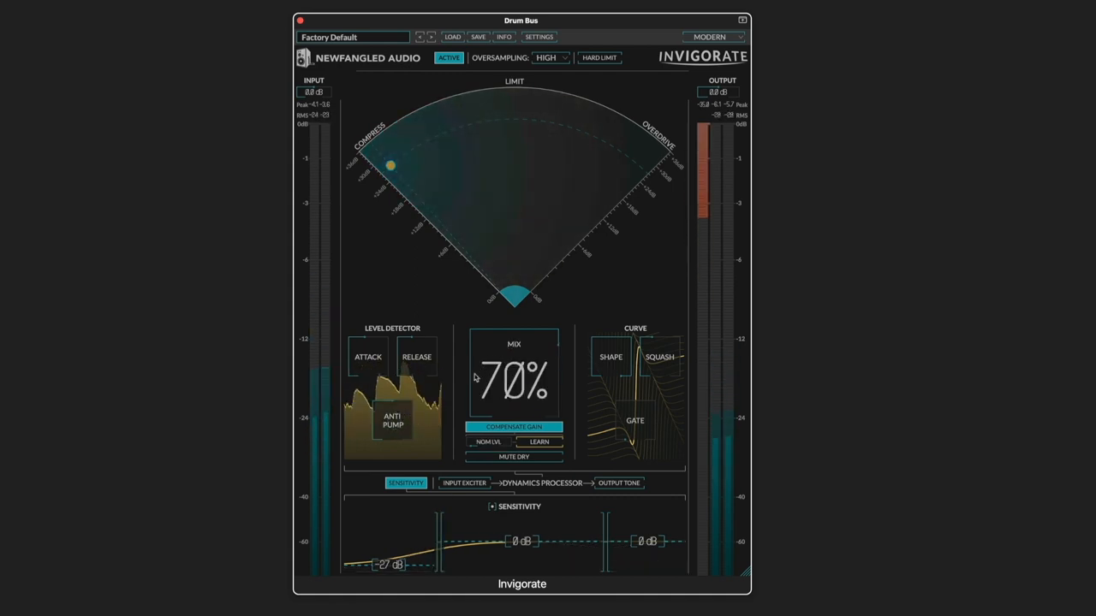
pyautogui.moveTo(514, 377); pyautogui.dragTo(513, 407)
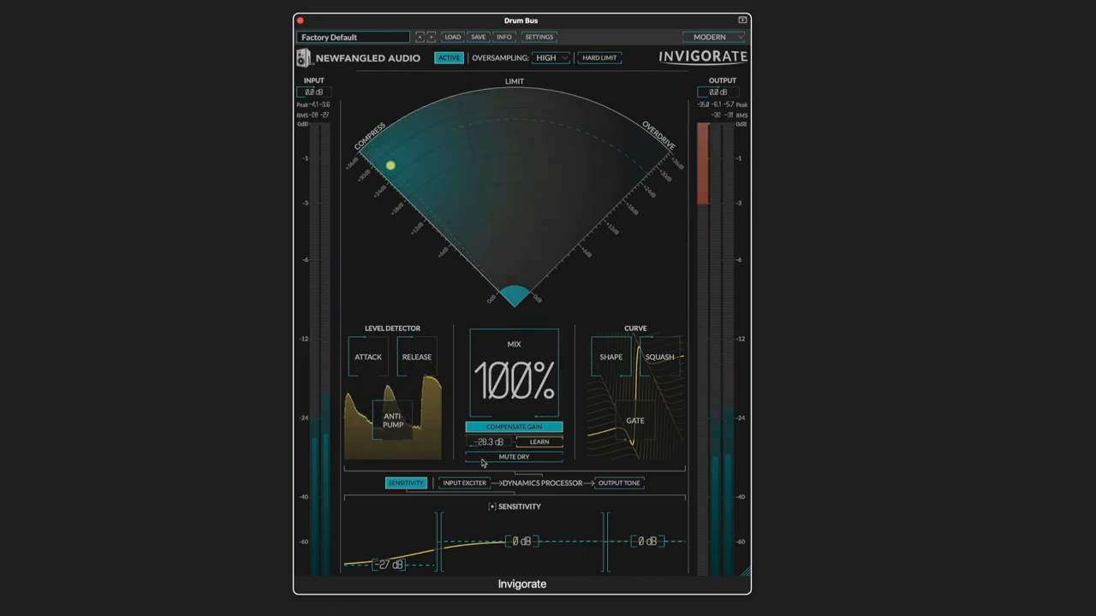
pyautogui.click(463, 483)
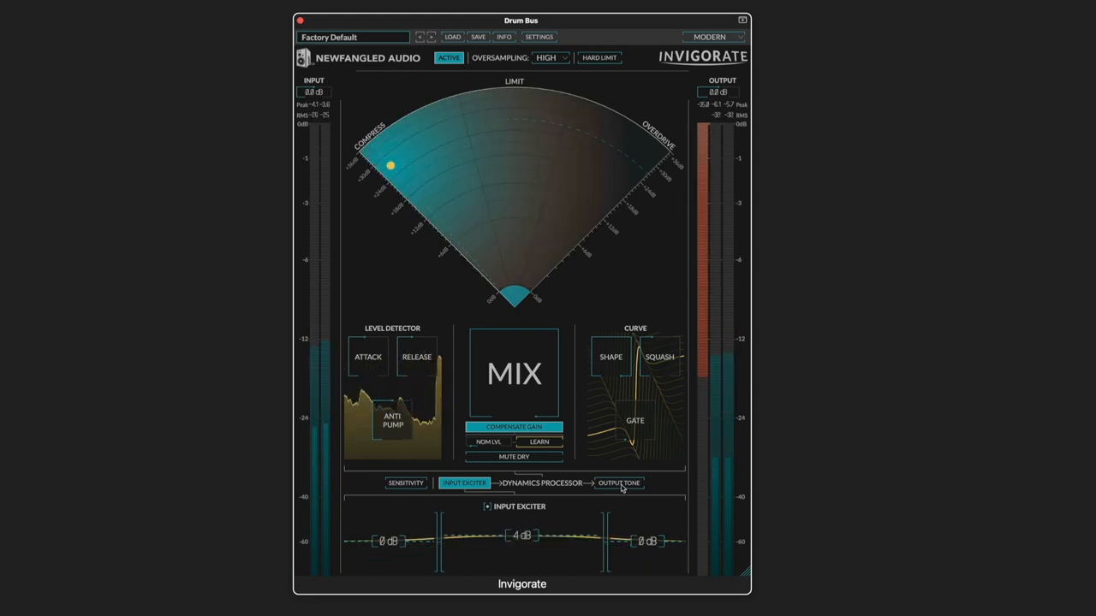
# Edit the output tone curve and A/B the drum bus against bypass
pyautogui.click(618, 483)
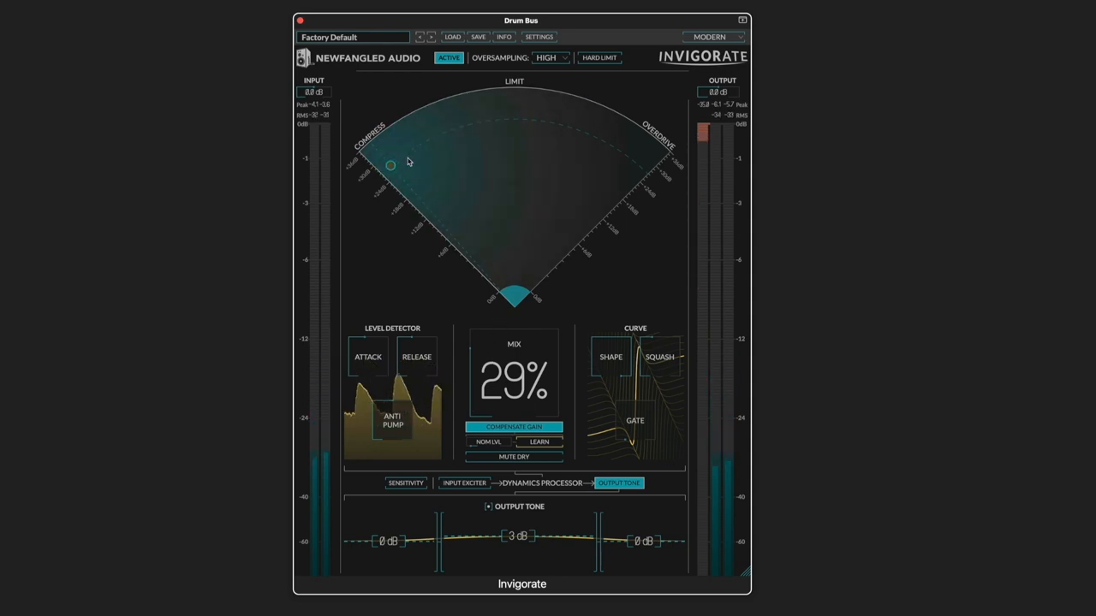
pyautogui.click(448, 57)
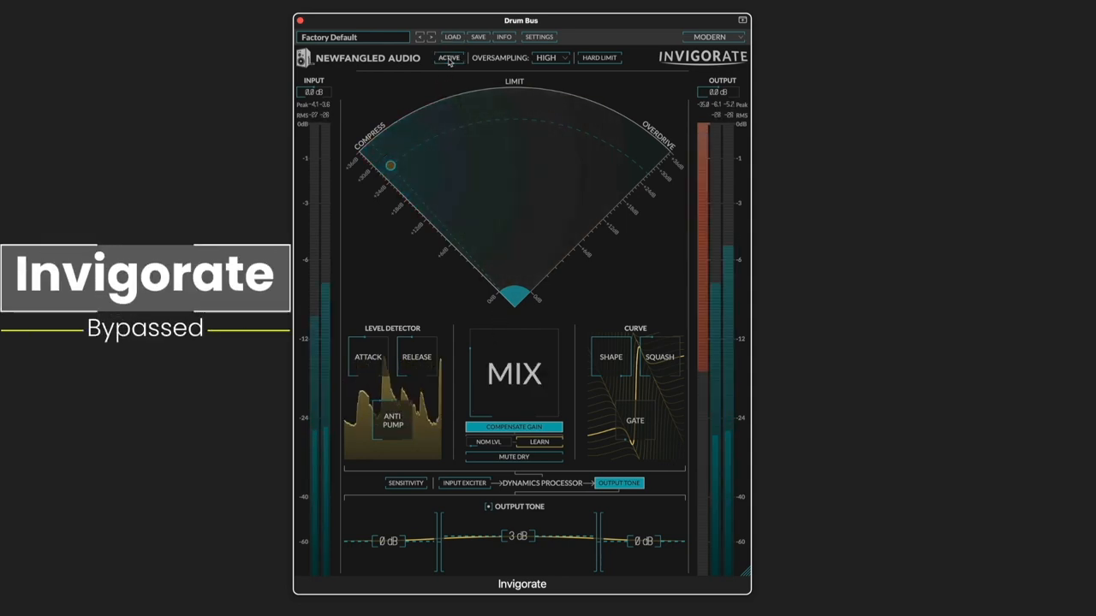
pyautogui.moveTo(449, 58)
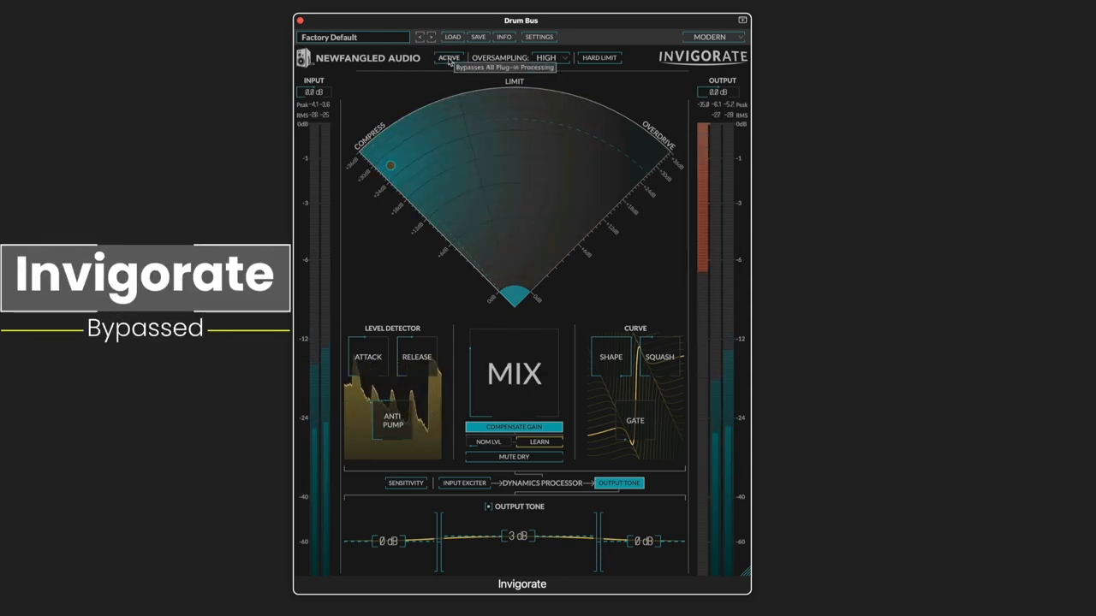
pyautogui.click(448, 57)
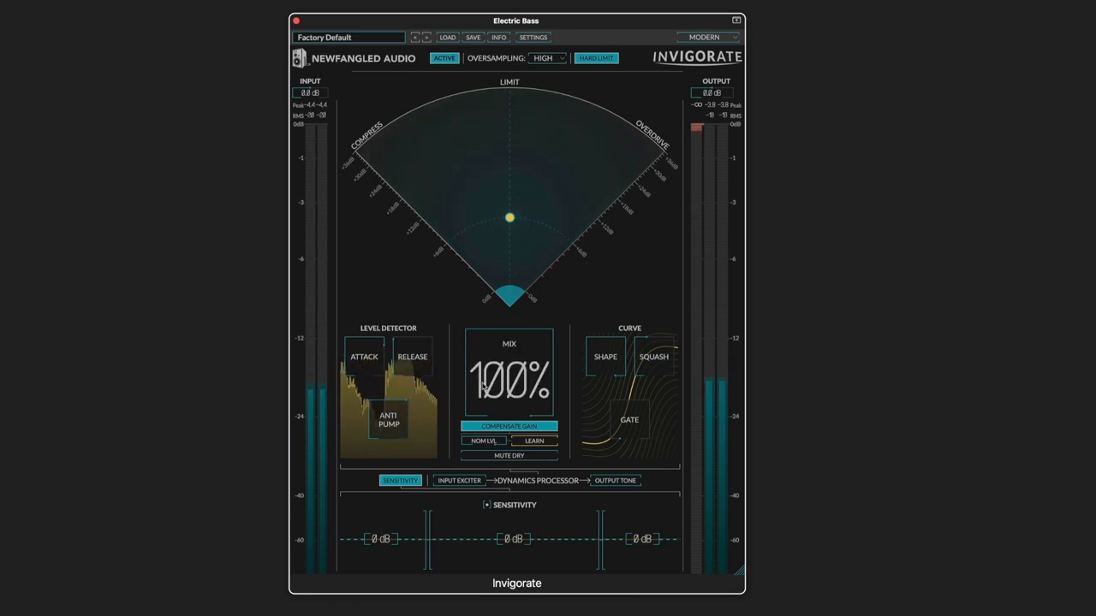
# Learn the bass level and settle the dynamics puck on the overdrive side
pyautogui.click(533, 440)
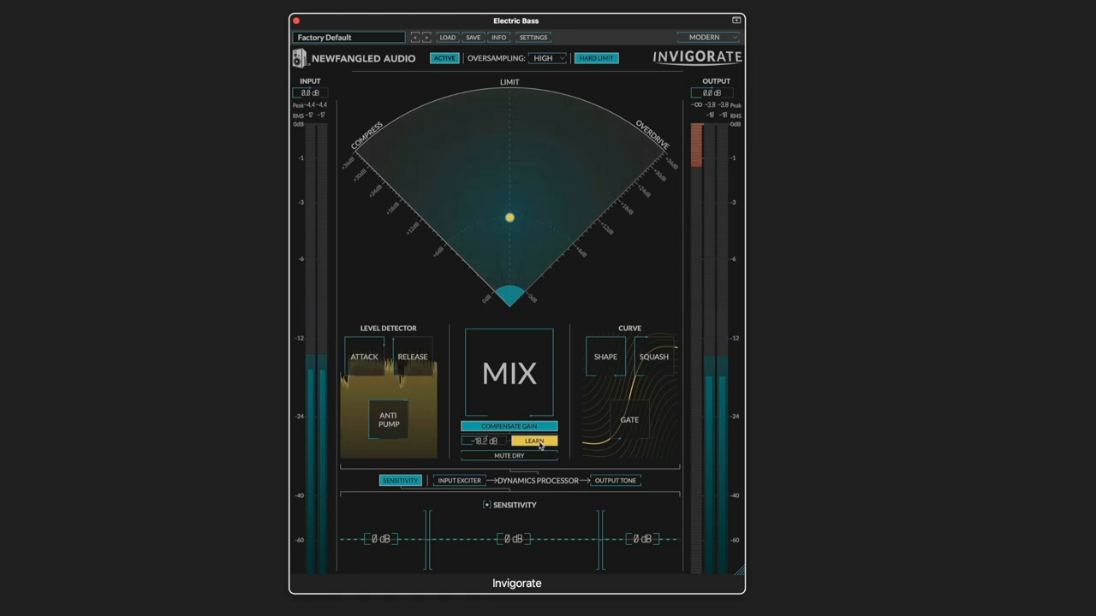
pyautogui.click(533, 441)
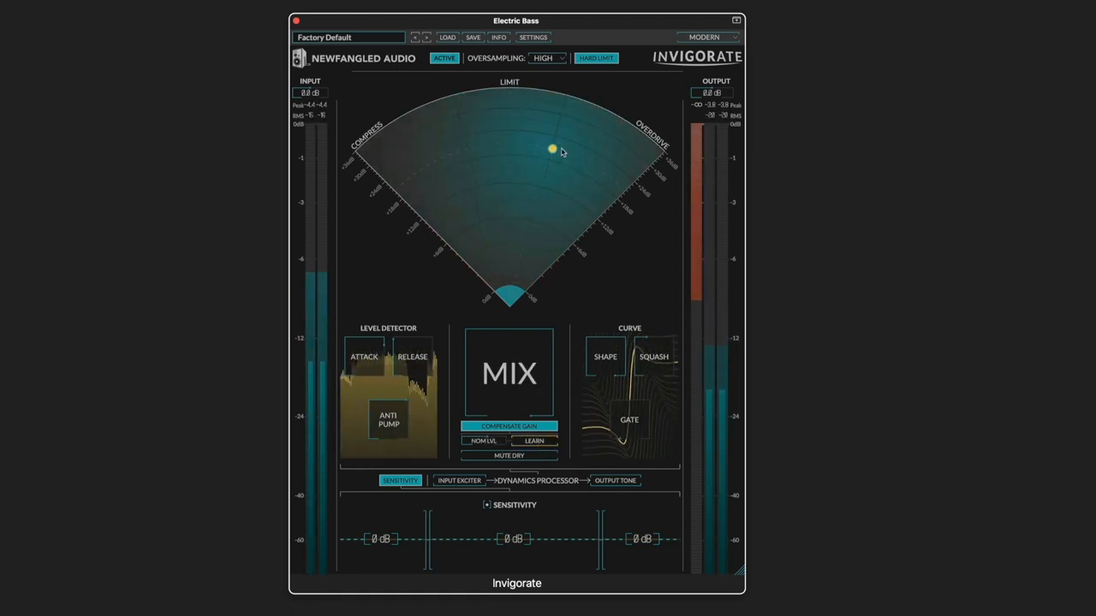
pyautogui.moveTo(552, 149); pyautogui.dragTo(610, 164)
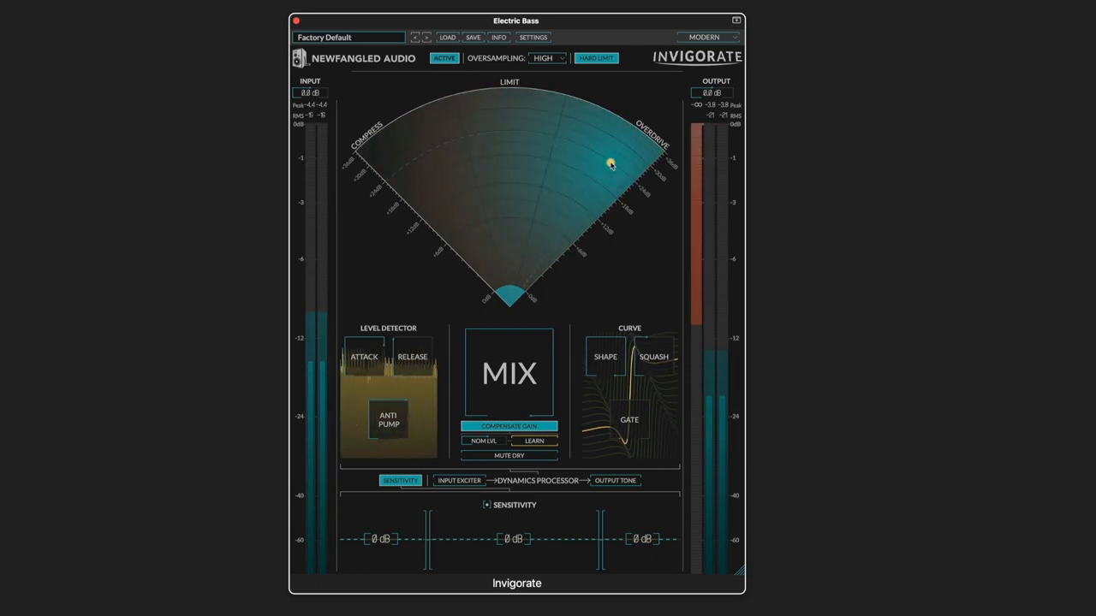
pyautogui.moveTo(611, 165); pyautogui.dragTo(605, 169)
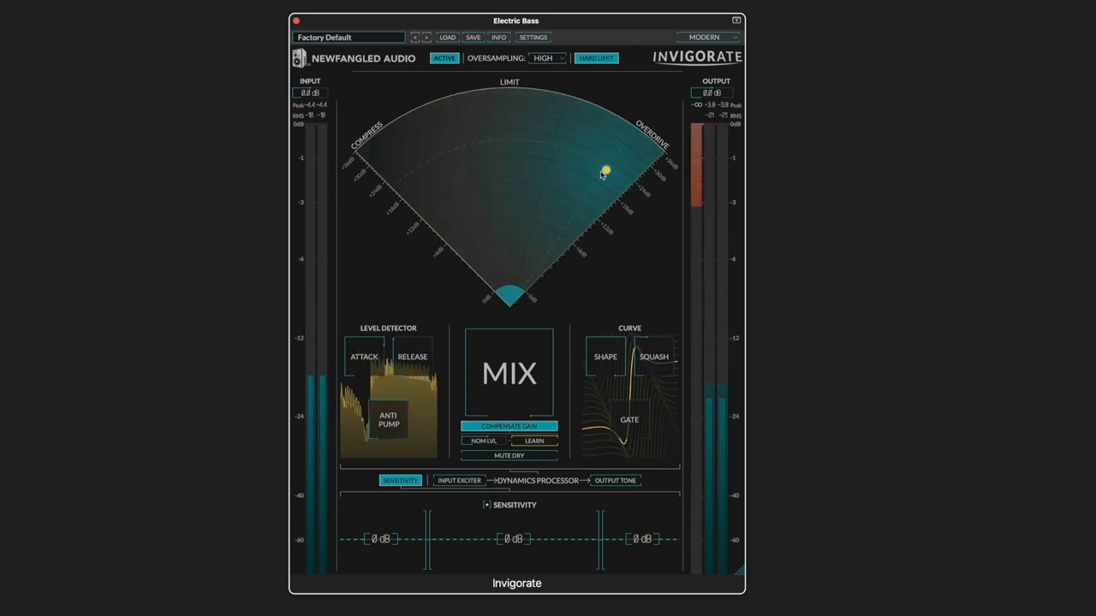
pyautogui.moveTo(606, 169); pyautogui.dragTo(568, 224)
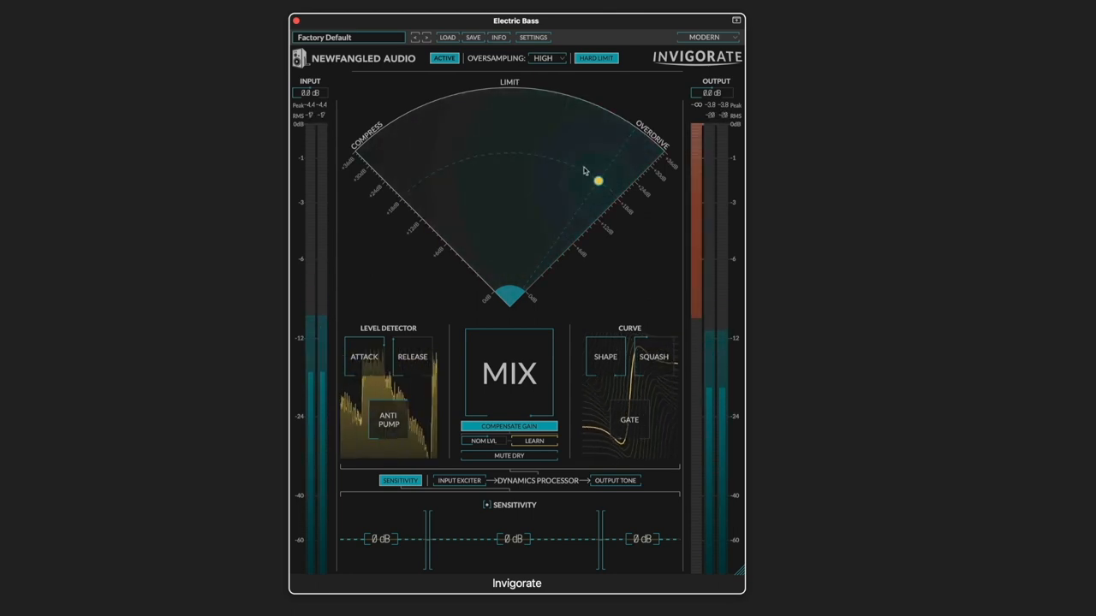
pyautogui.moveTo(597, 181); pyautogui.dragTo(614, 160)
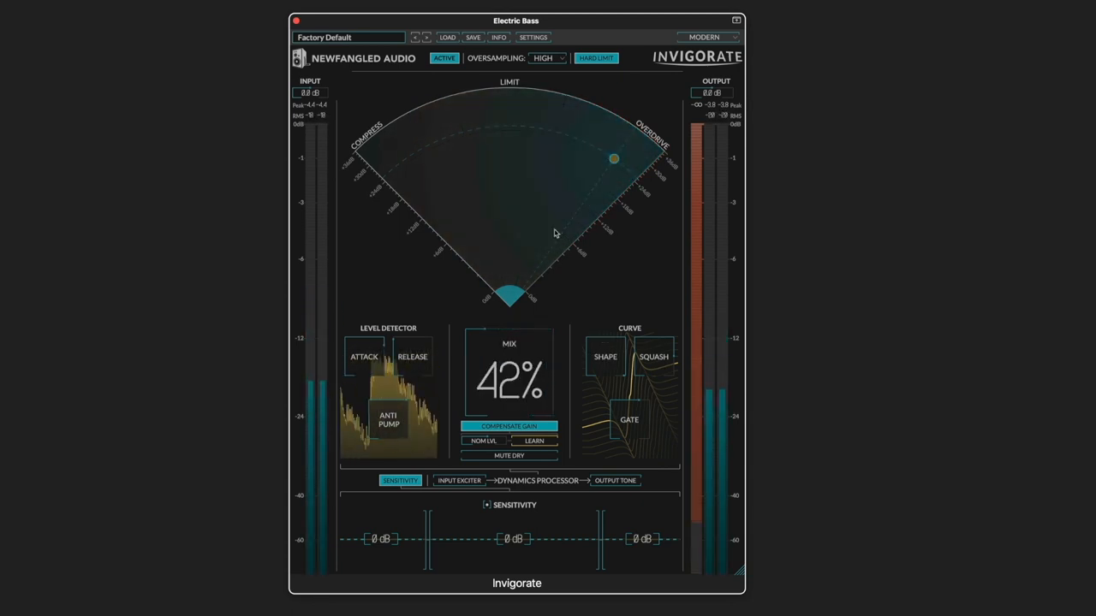
# A/B the bass against bypass, then audition the wet signal alone before restoring dry
pyautogui.click(444, 58)
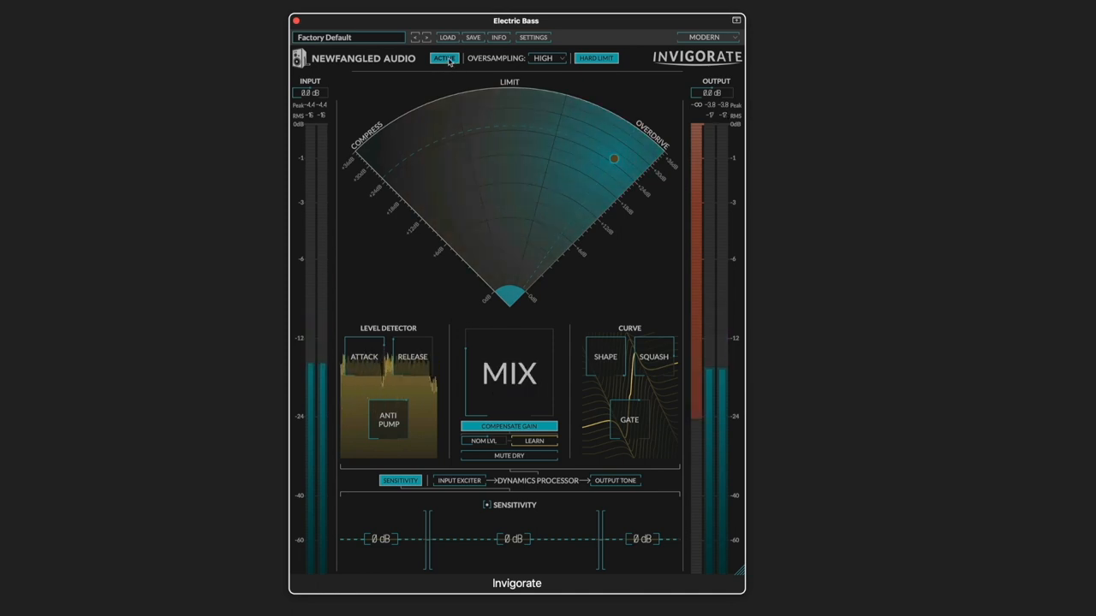
pyautogui.click(445, 57)
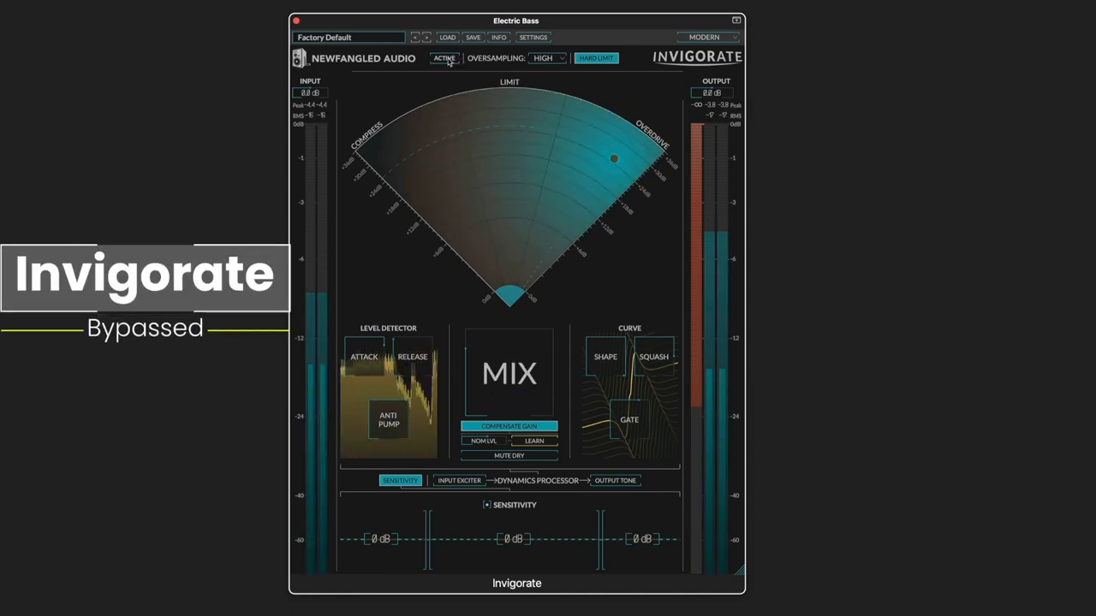
pyautogui.click(445, 58)
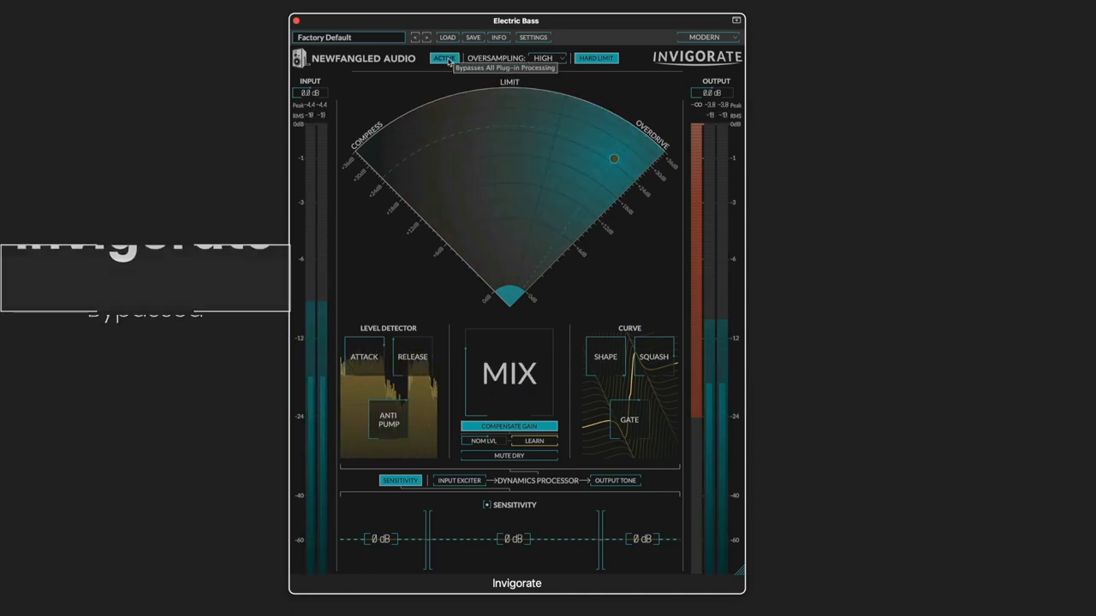
pyautogui.click(443, 58)
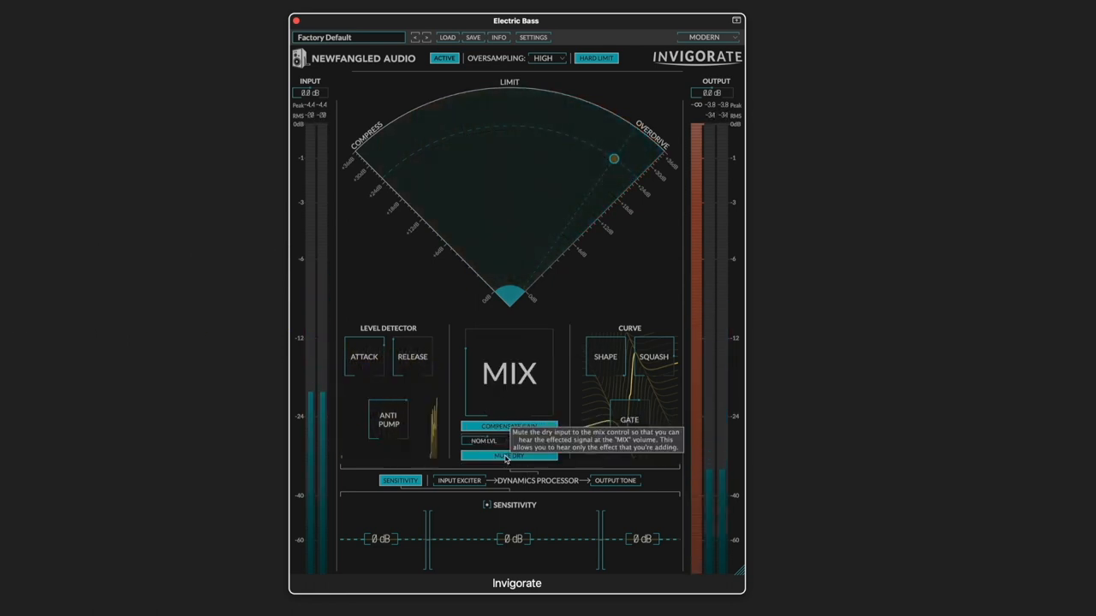
pyautogui.click(509, 455)
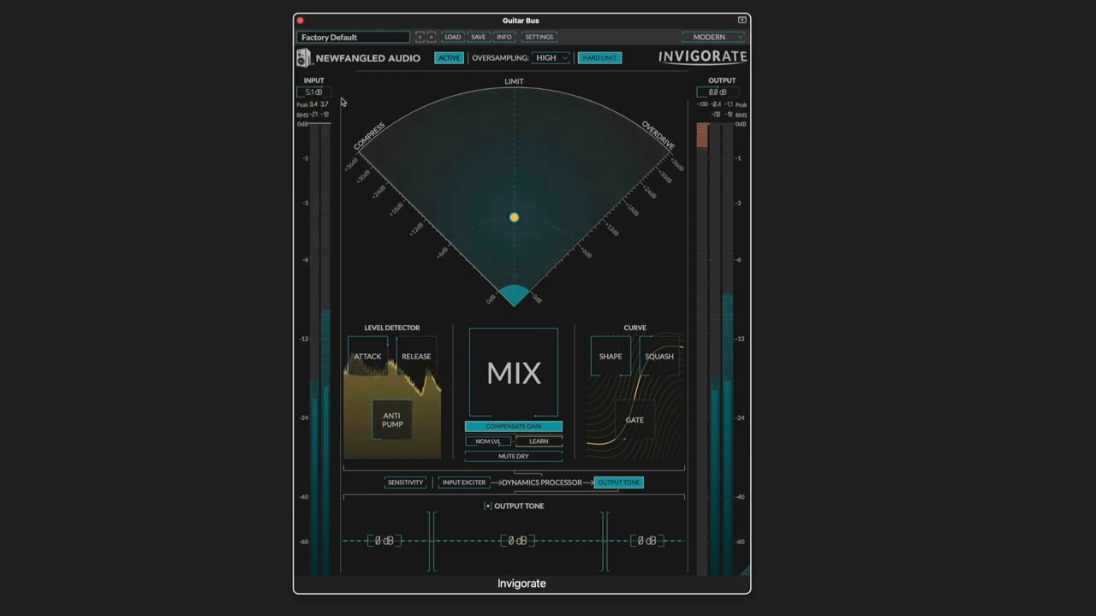
# Raise the guitar bus input, lean toward overdrive, set shape 14% and gate -55
pyautogui.click(538, 441)
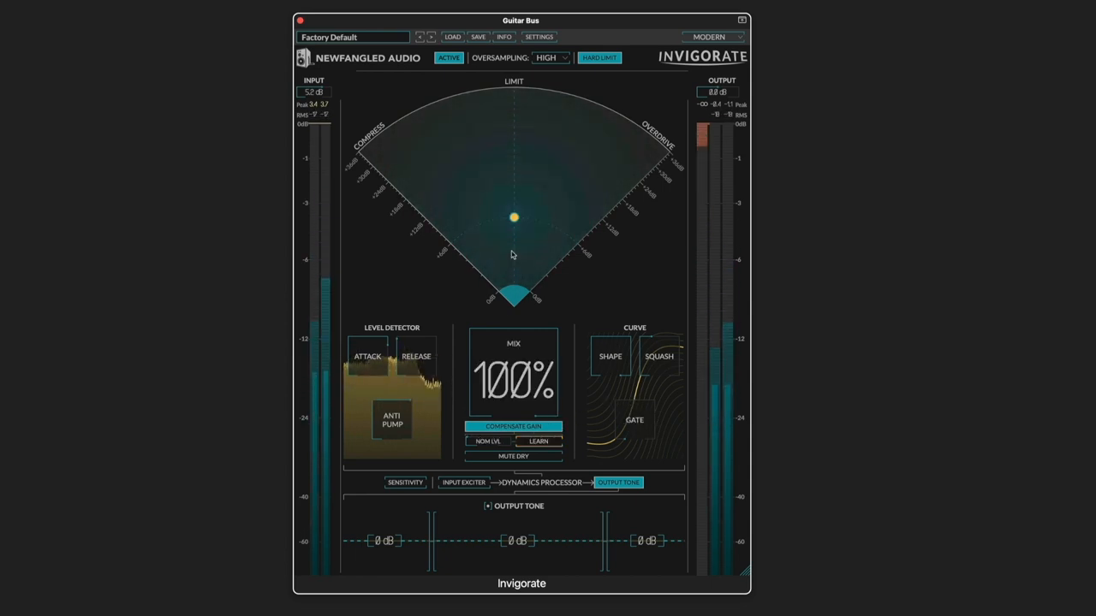
pyautogui.moveTo(513, 216); pyautogui.dragTo(580, 187)
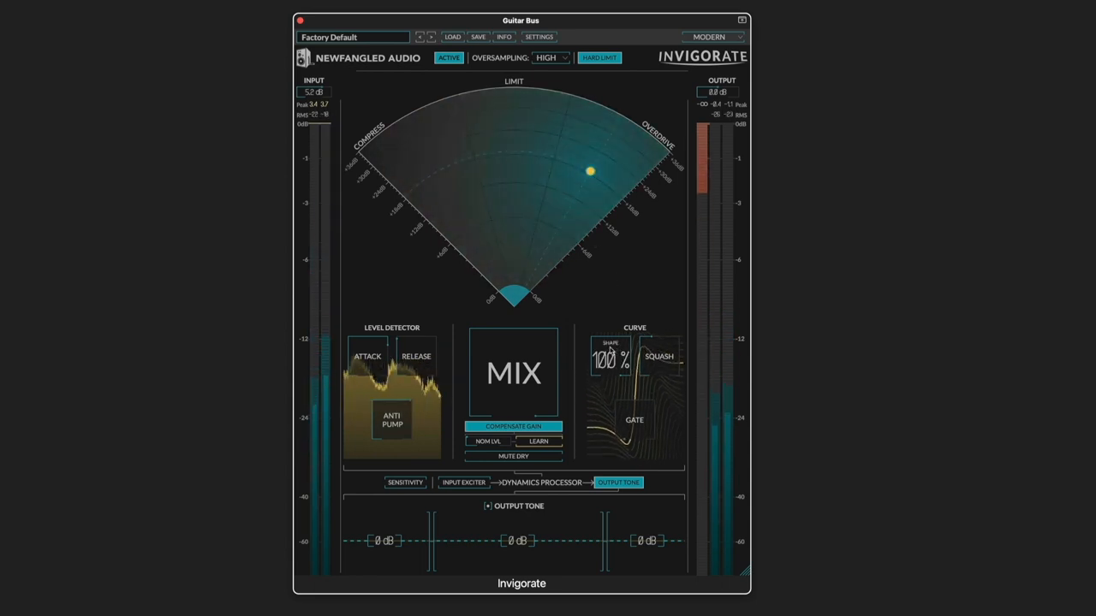
pyautogui.moveTo(607, 359); pyautogui.dragTo(603, 377)
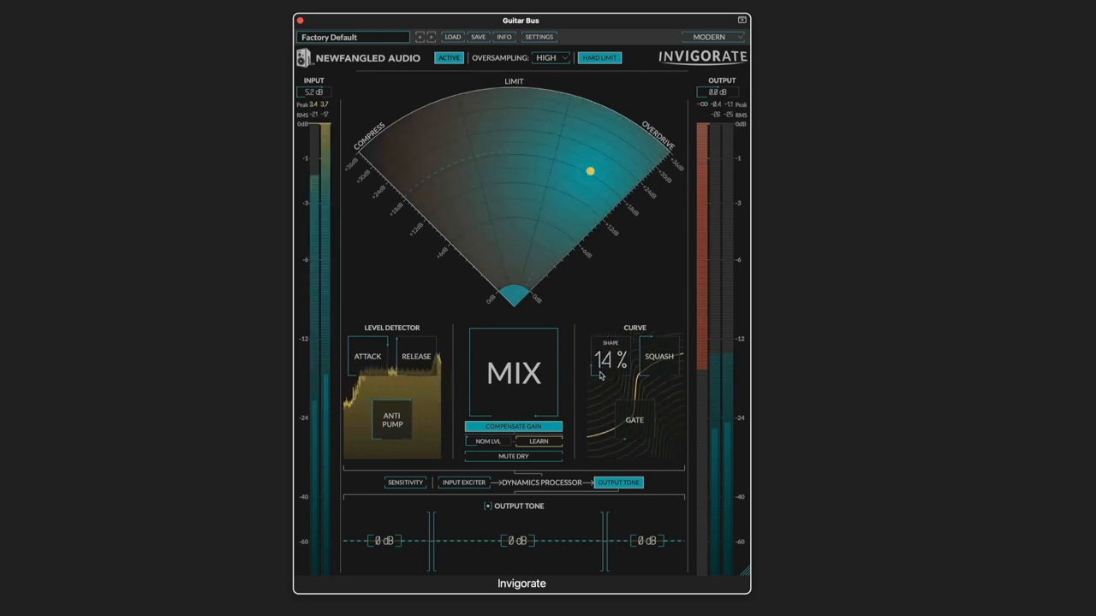
pyautogui.moveTo(612, 359); pyautogui.dragTo(612, 376)
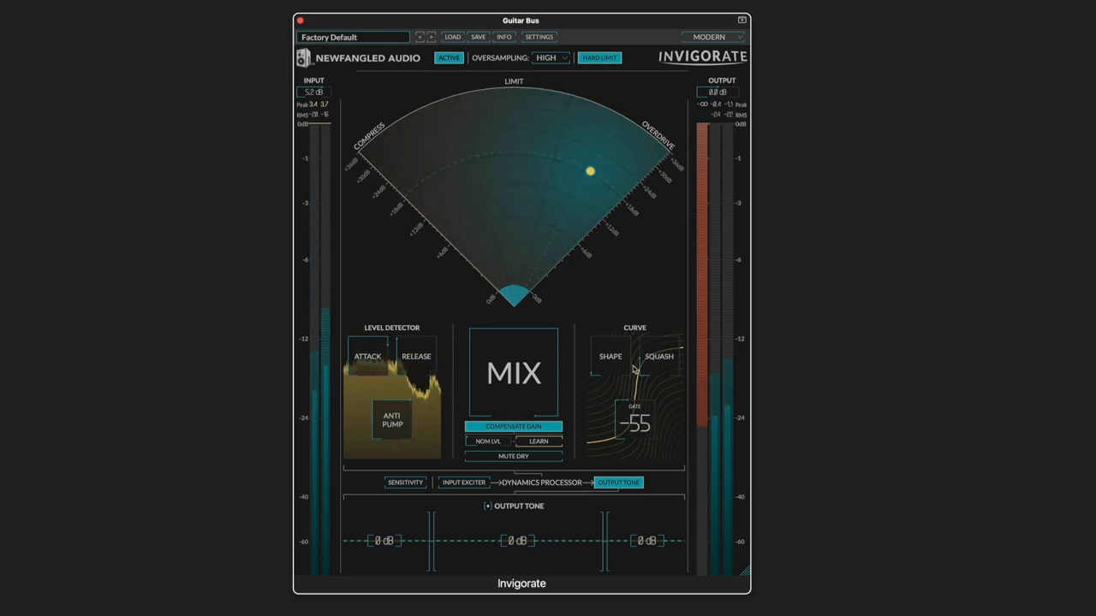
# Boost the guitar bus middle output-tone band 8 dB and A/B against bypass
pyautogui.moveTo(634, 419); pyautogui.dragTo(638, 411)
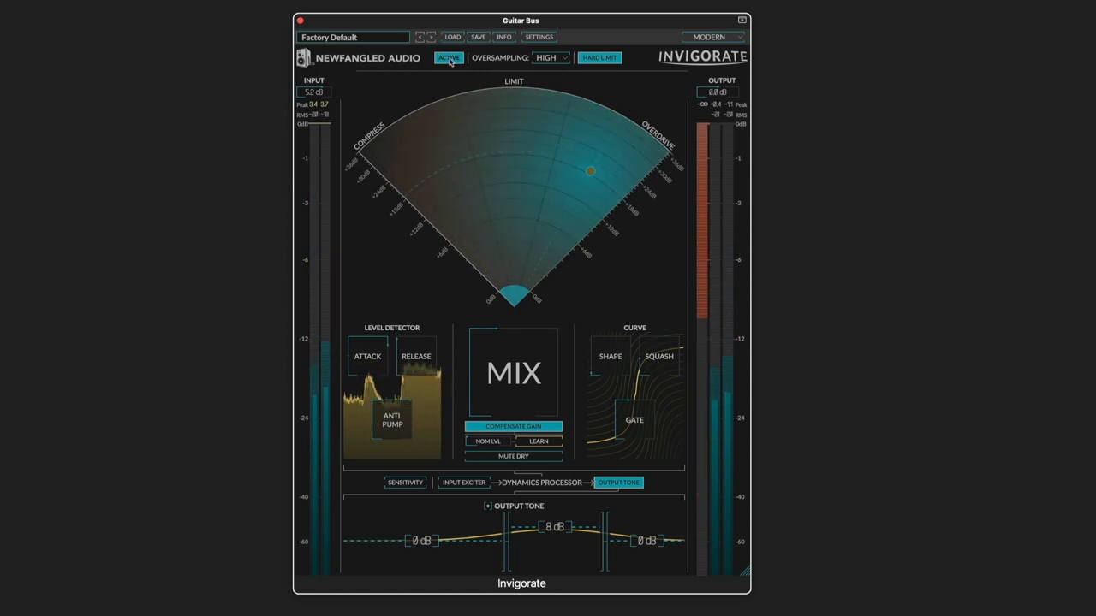
pyautogui.click(447, 57)
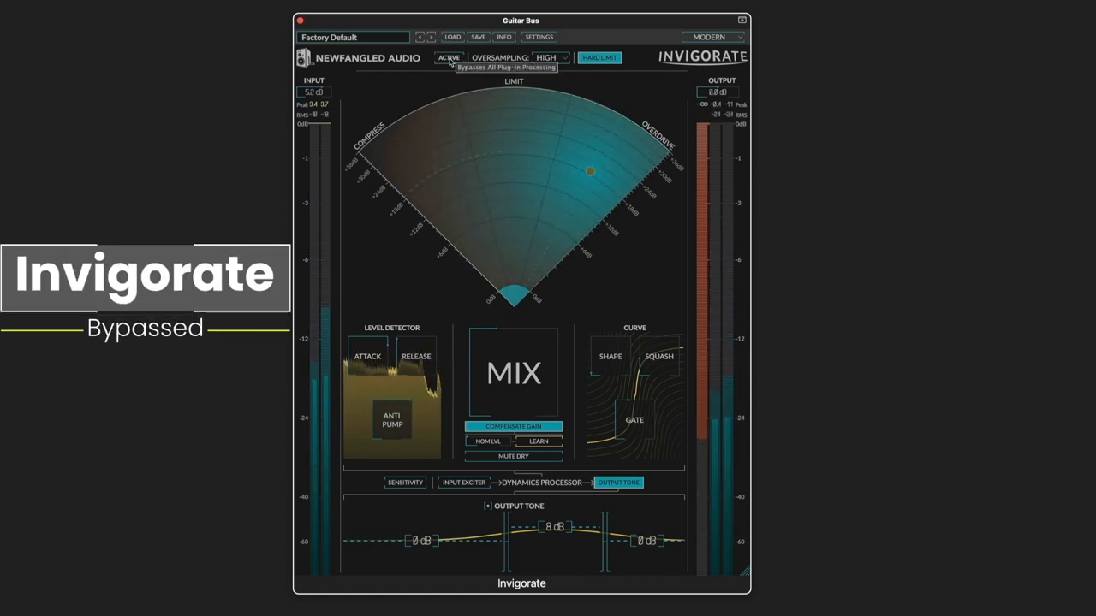
pyautogui.click(449, 57)
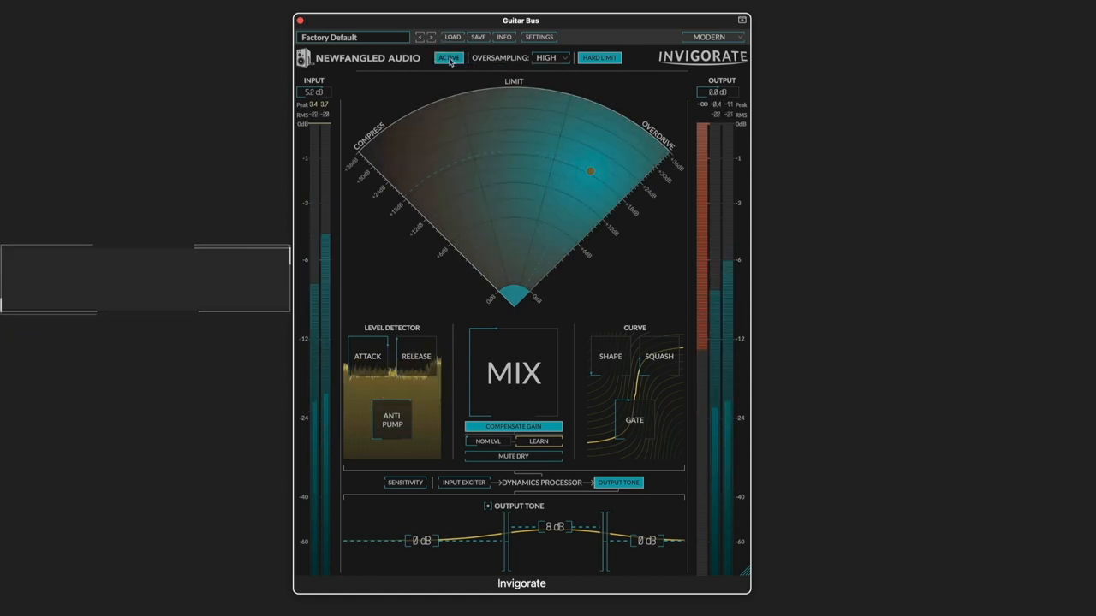
pyautogui.click(449, 58)
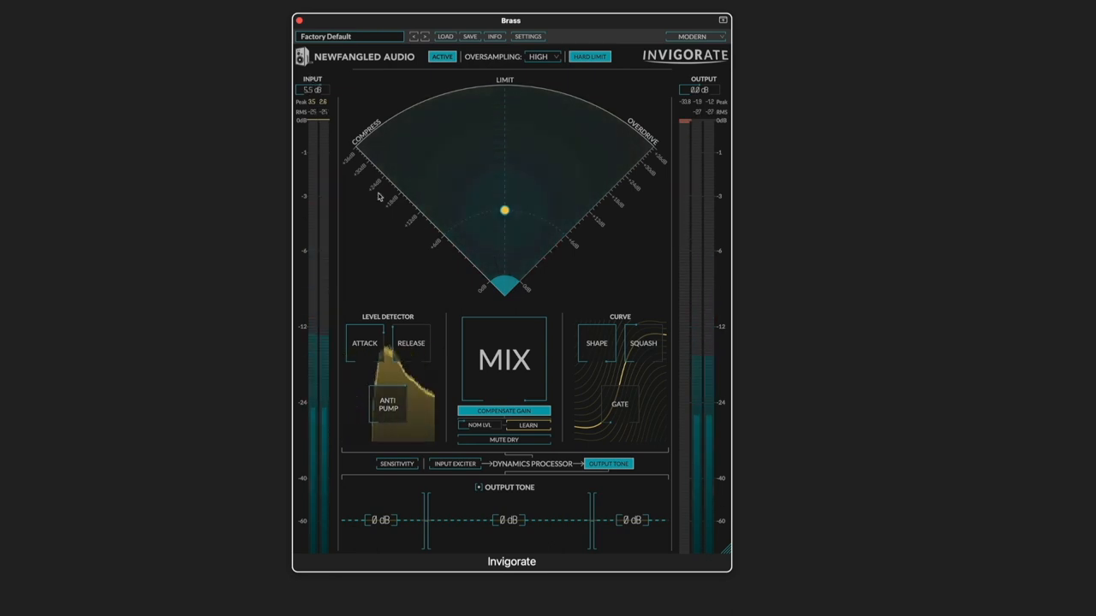
# Learn the brass nominal level, adjust the detector, and mute the dry signal
pyautogui.click(527, 426)
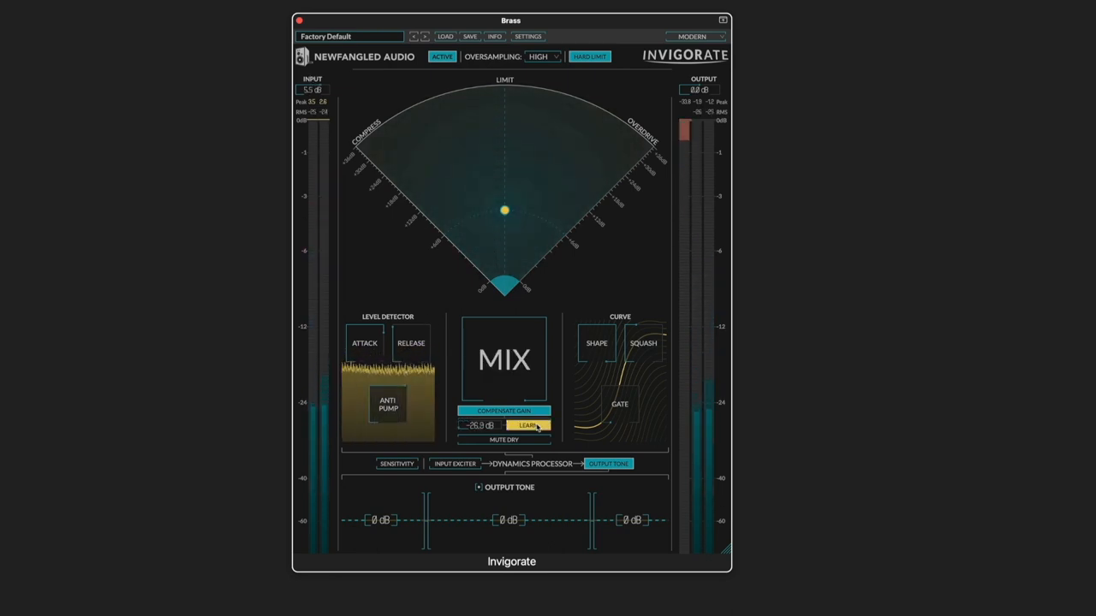
pyautogui.click(528, 427)
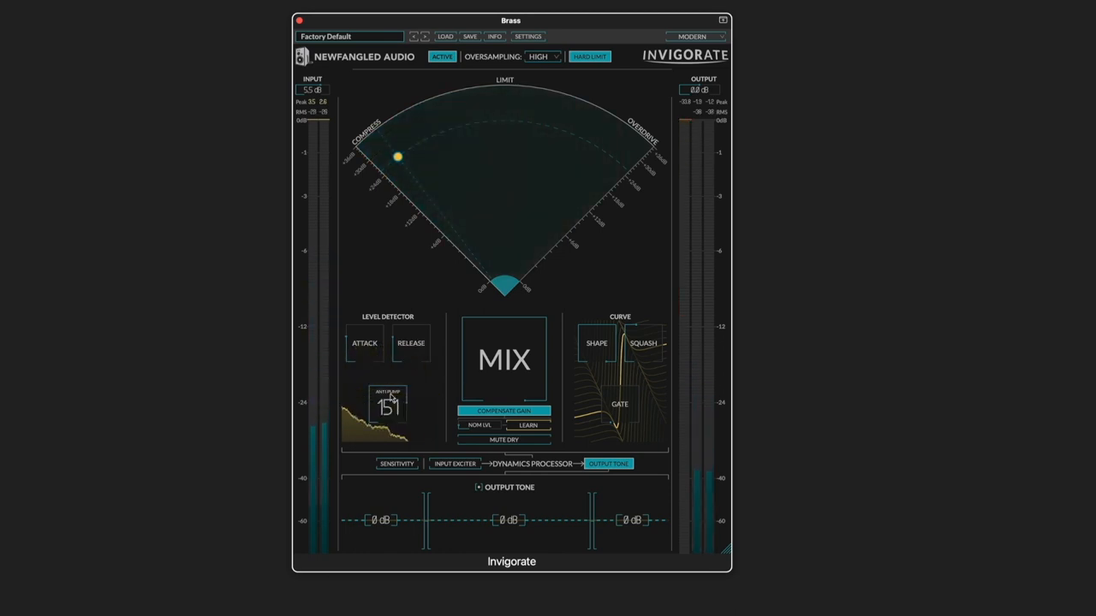
pyautogui.click(387, 404)
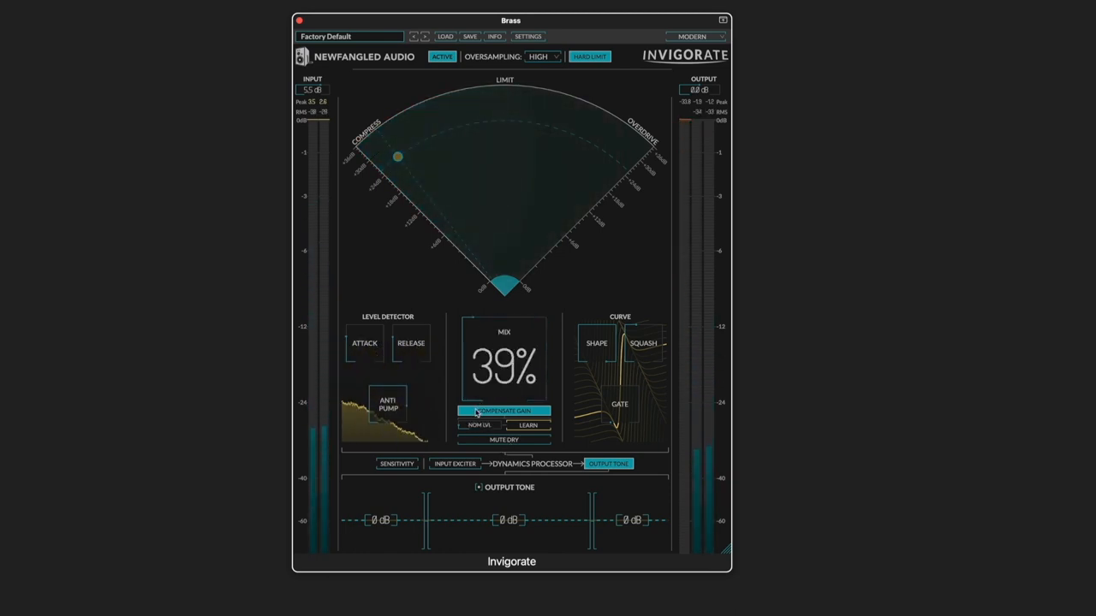
pyautogui.click(505, 439)
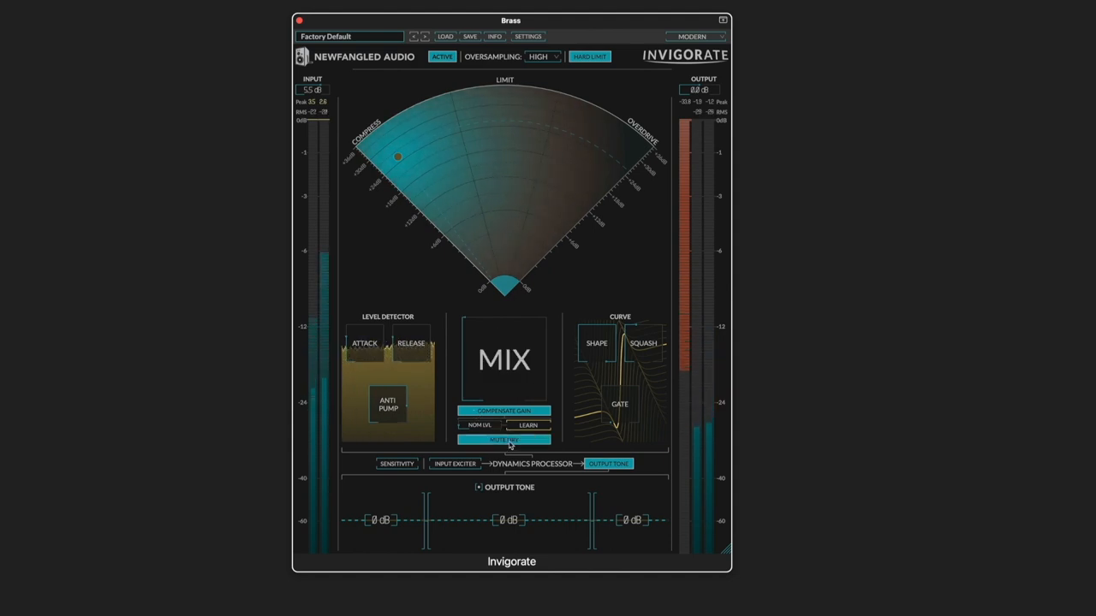
pyautogui.moveTo(505, 439)
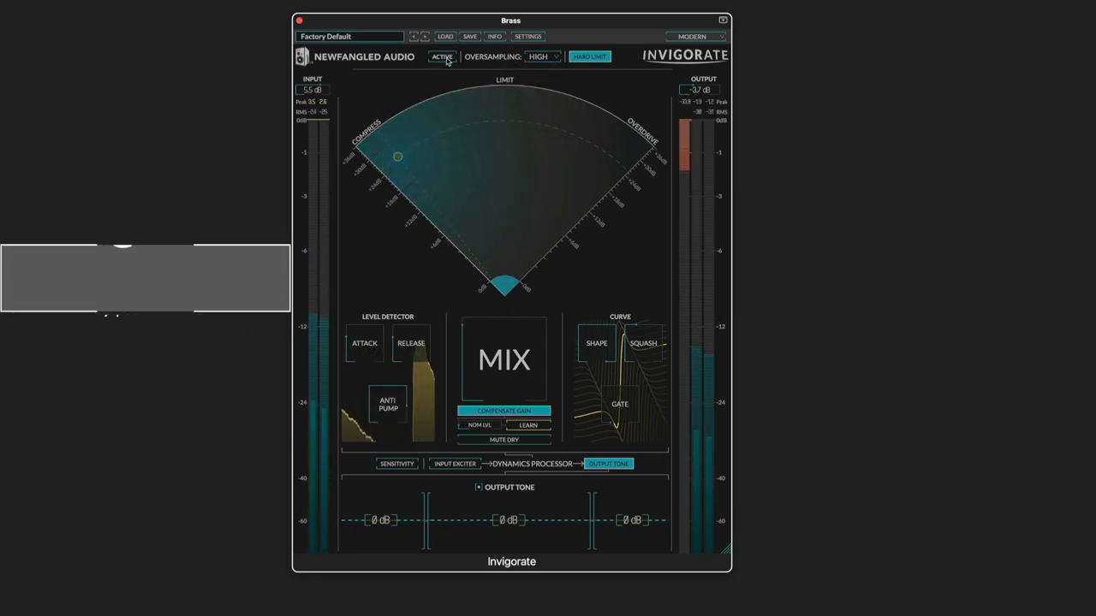
# Toggle Active repeatedly to A/B the brass processing against bypass
pyautogui.click(442, 57)
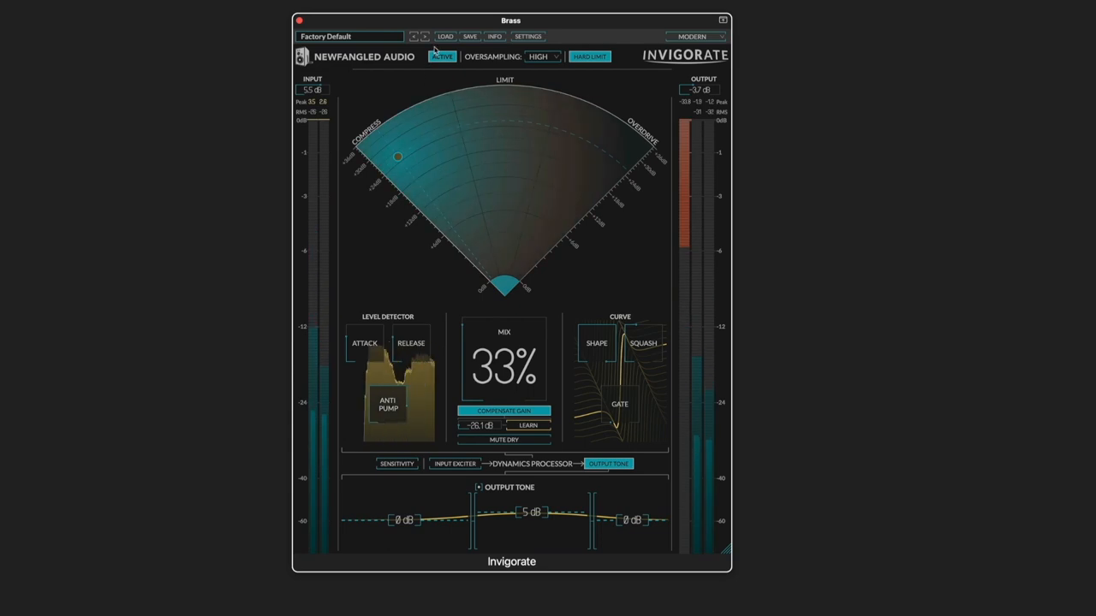
pyautogui.click(441, 56)
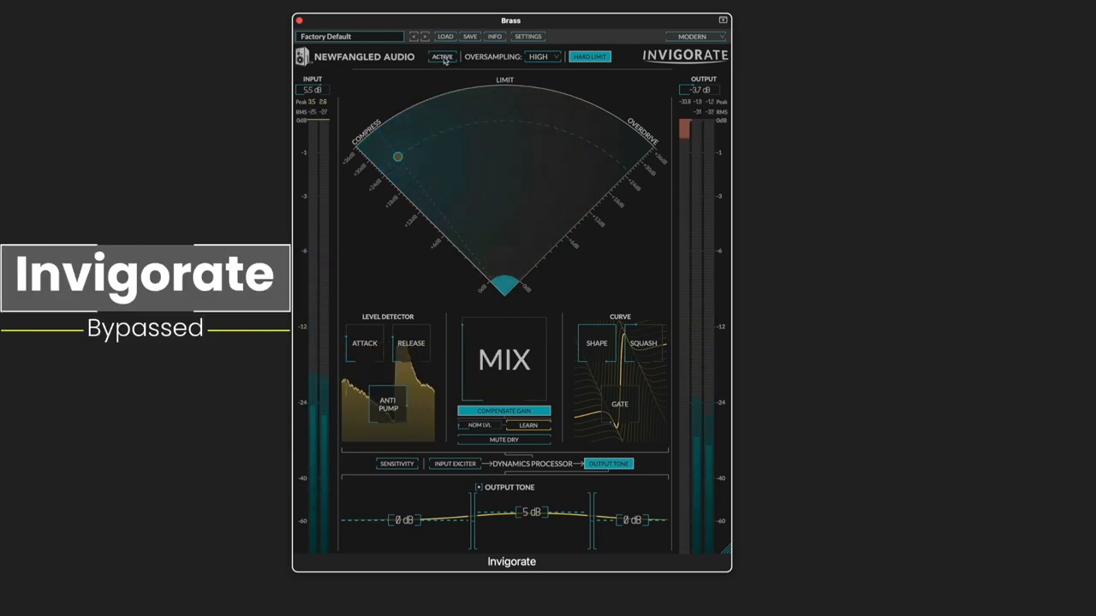
pyautogui.click(442, 57)
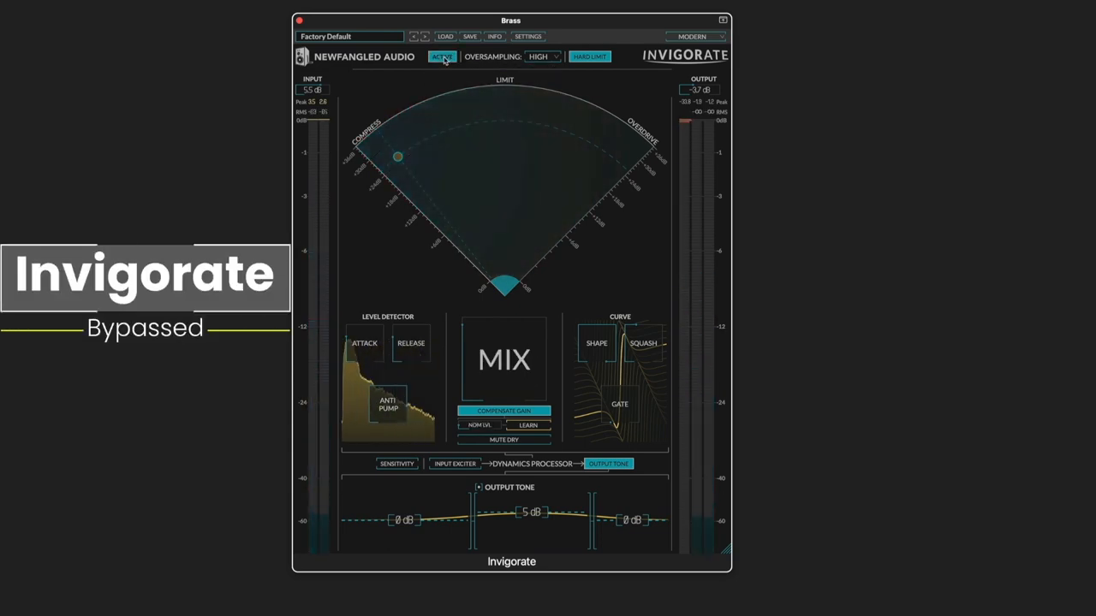
pyautogui.click(441, 57)
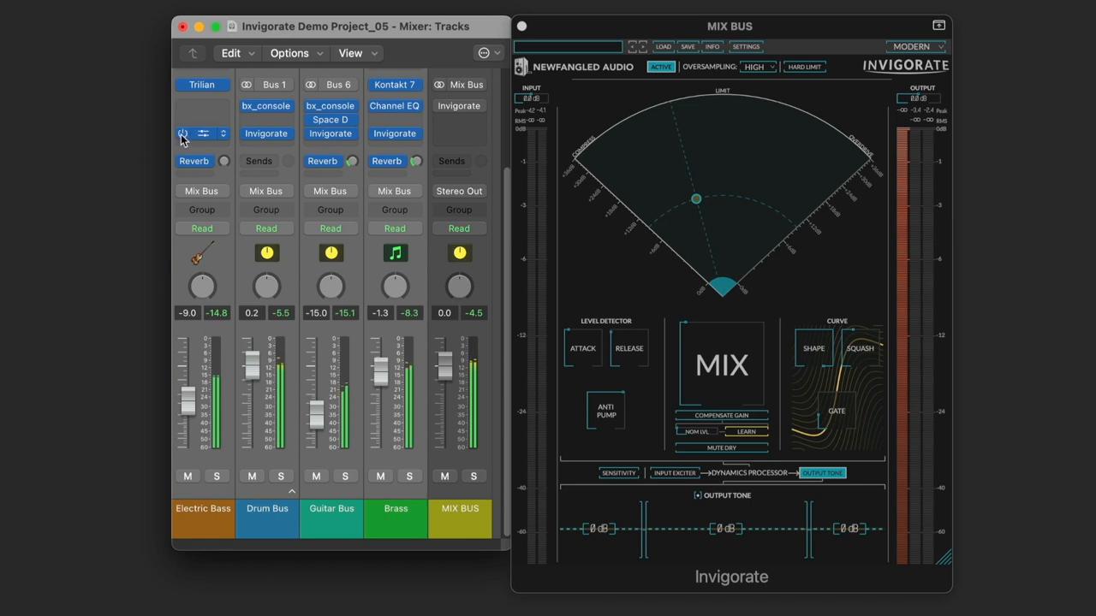
# Bypass and re-enable Invigorate on the bass, drum, guitar and brass channels
pyautogui.click(182, 133)
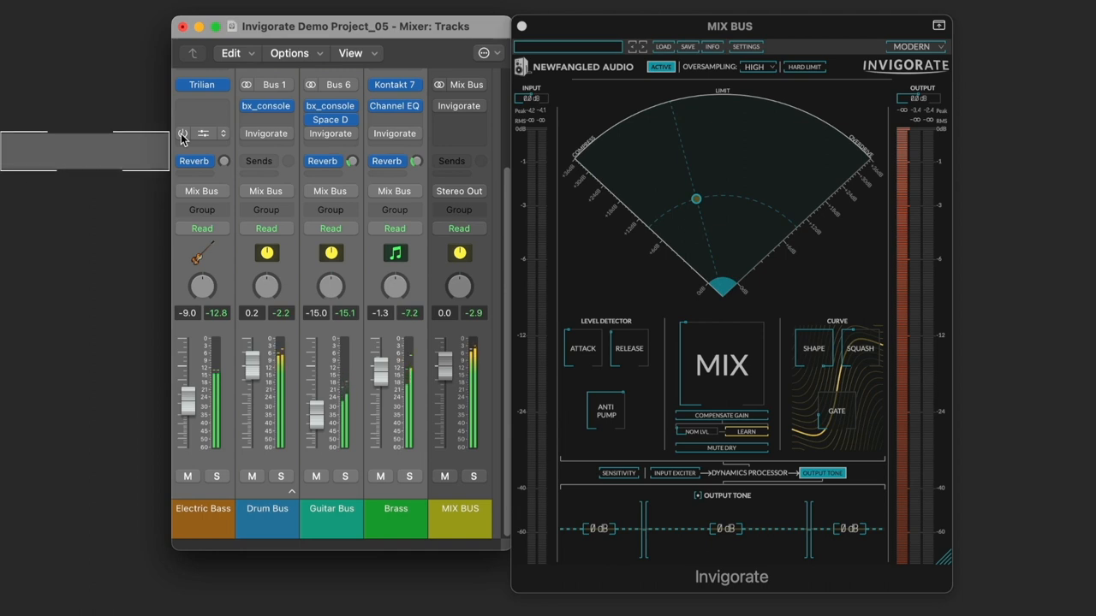
pyautogui.click(183, 134)
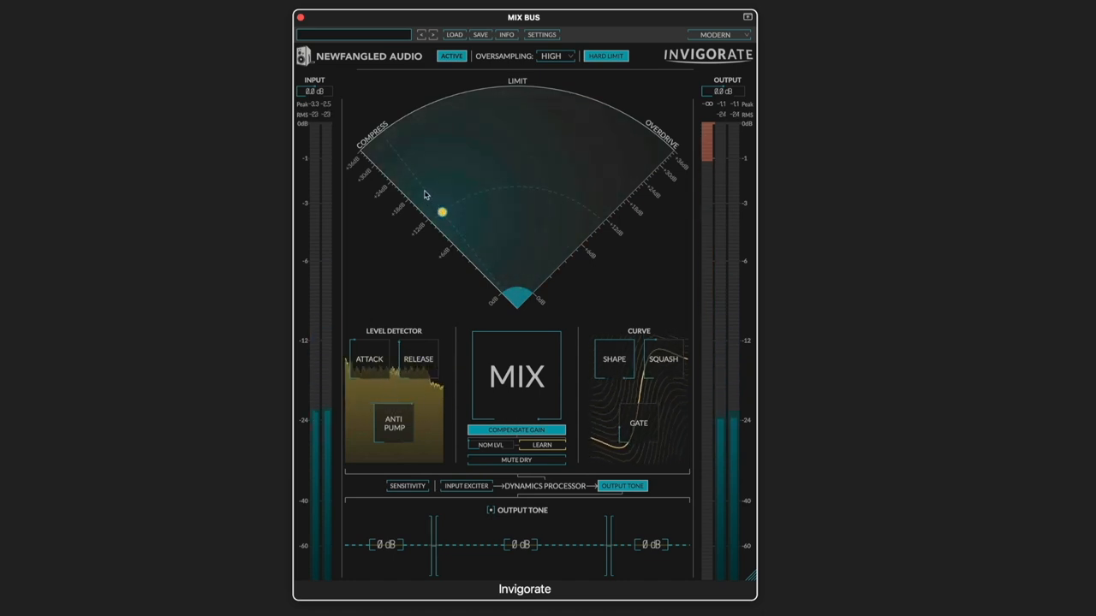
# Swing the mix bus puck from heavy compression to overdrive and lower Mix to 22%
pyautogui.moveTo(441, 212); pyautogui.dragTo(449, 163)
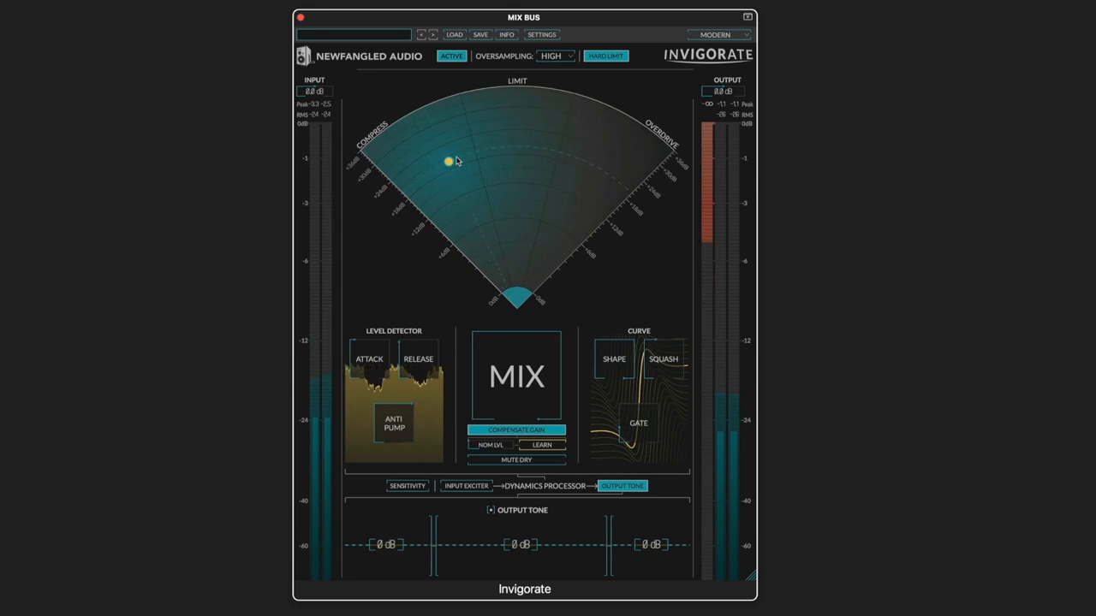
pyautogui.moveTo(449, 163); pyautogui.dragTo(591, 162)
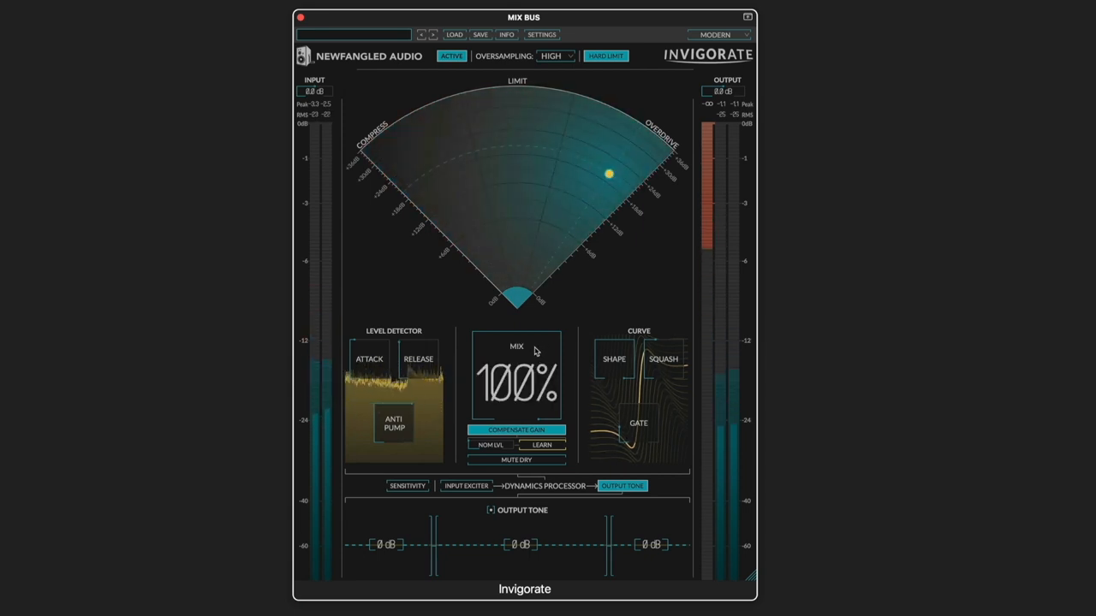
pyautogui.moveTo(516, 377); pyautogui.dragTo(484, 411)
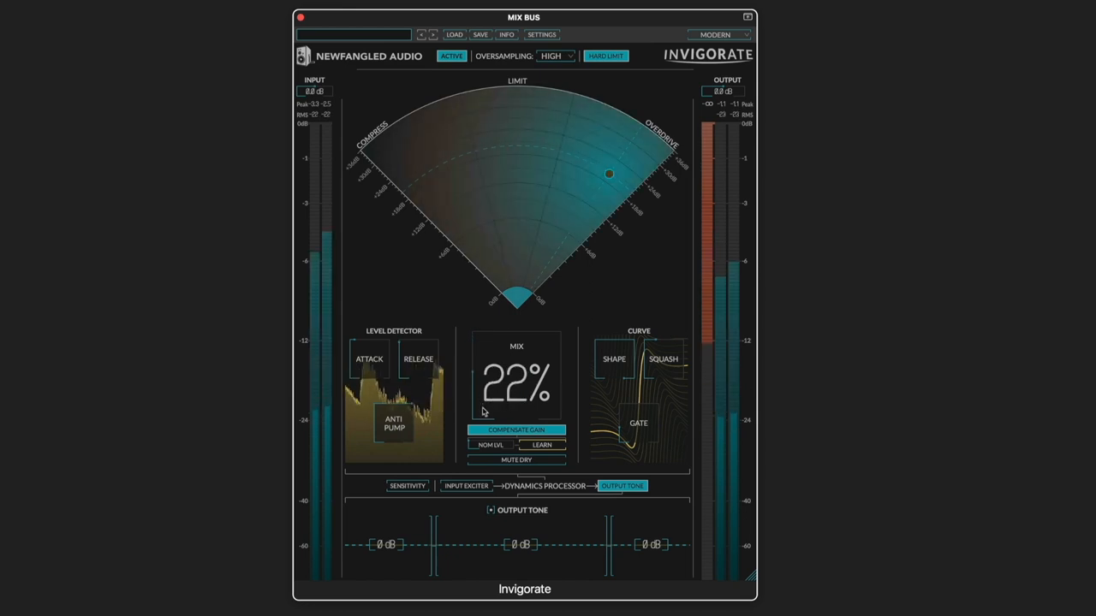
pyautogui.moveTo(609, 176); pyautogui.dragTo(610, 171)
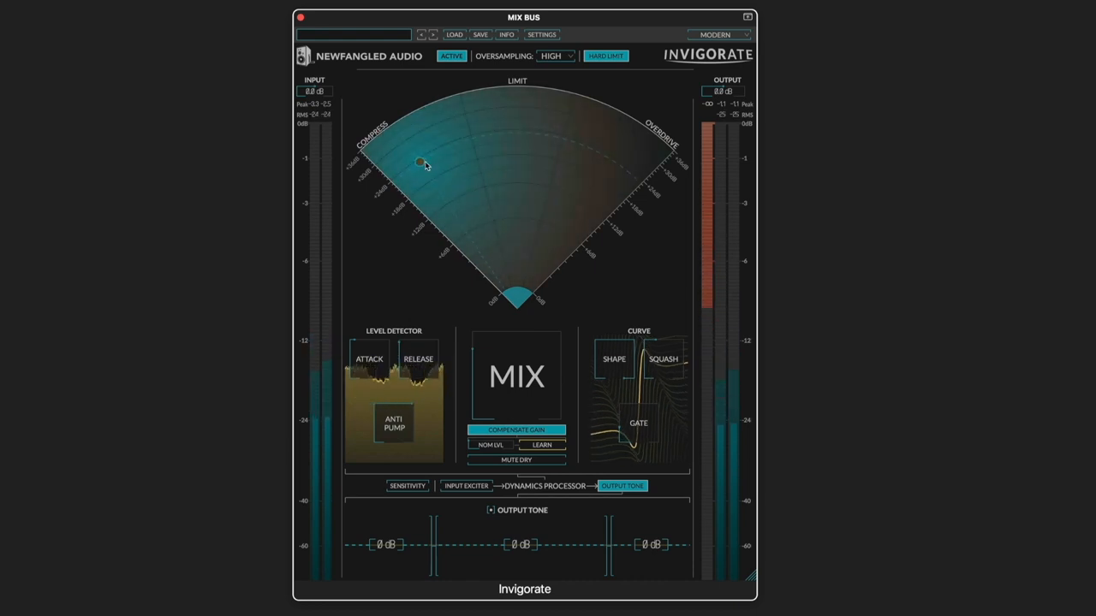
# Sweep through limiting and overdrive, then settle high on the Compress side
pyautogui.moveTo(420, 163); pyautogui.dragTo(514, 132)
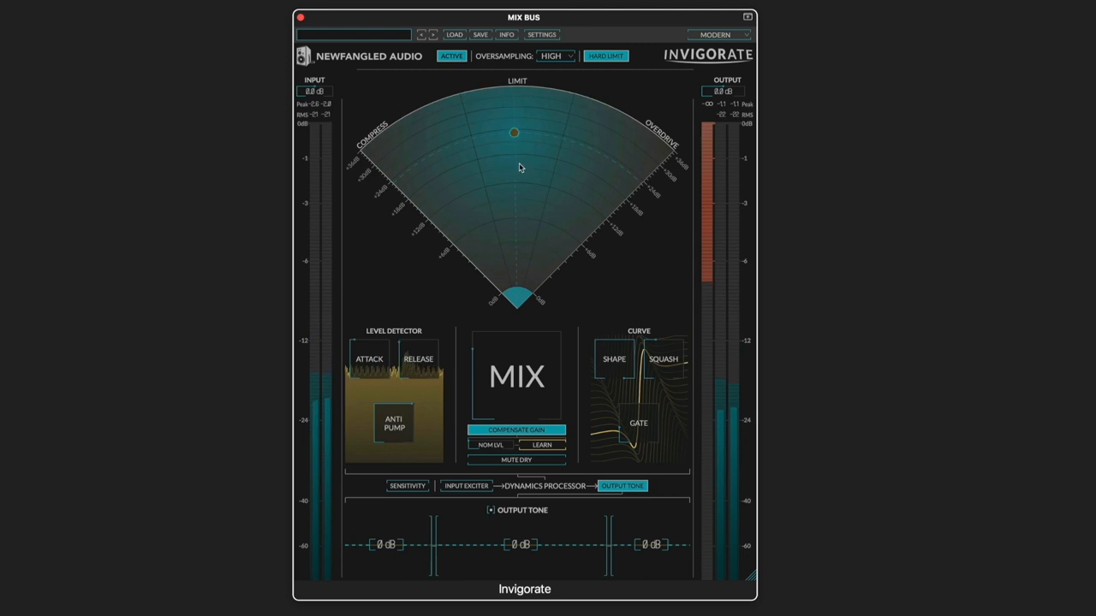
pyautogui.moveTo(514, 132); pyautogui.dragTo(601, 155)
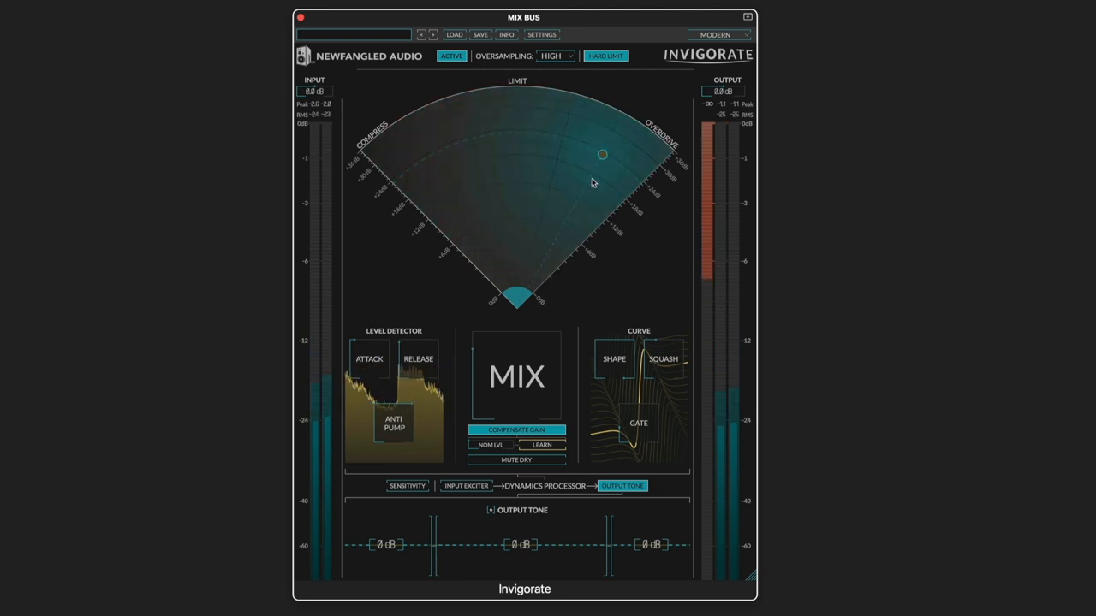
pyautogui.moveTo(602, 154); pyautogui.dragTo(428, 156)
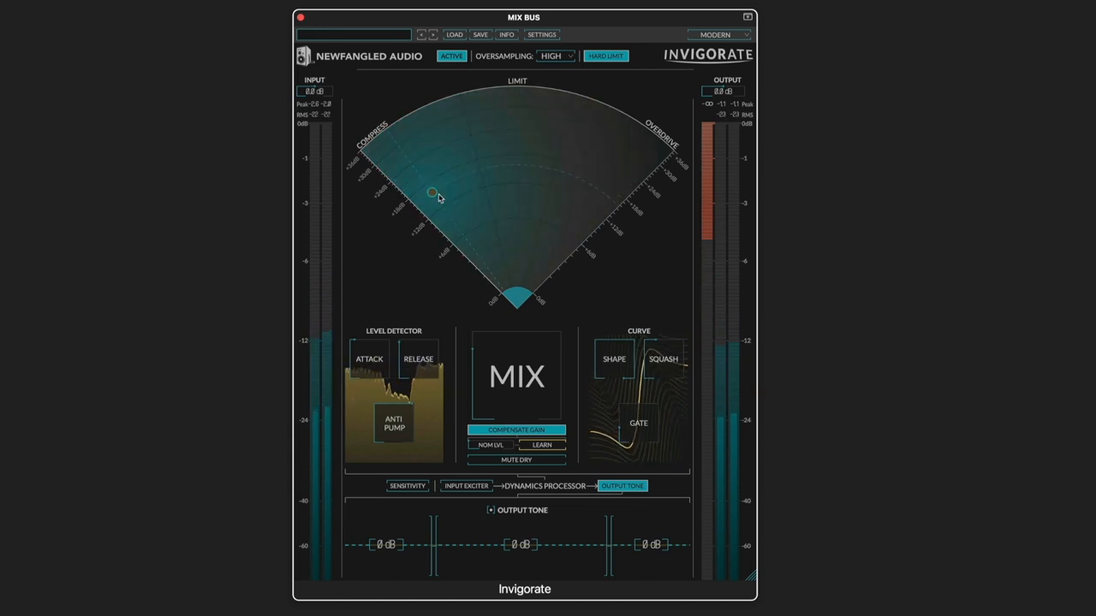
pyautogui.moveTo(432, 193); pyautogui.dragTo(428, 185)
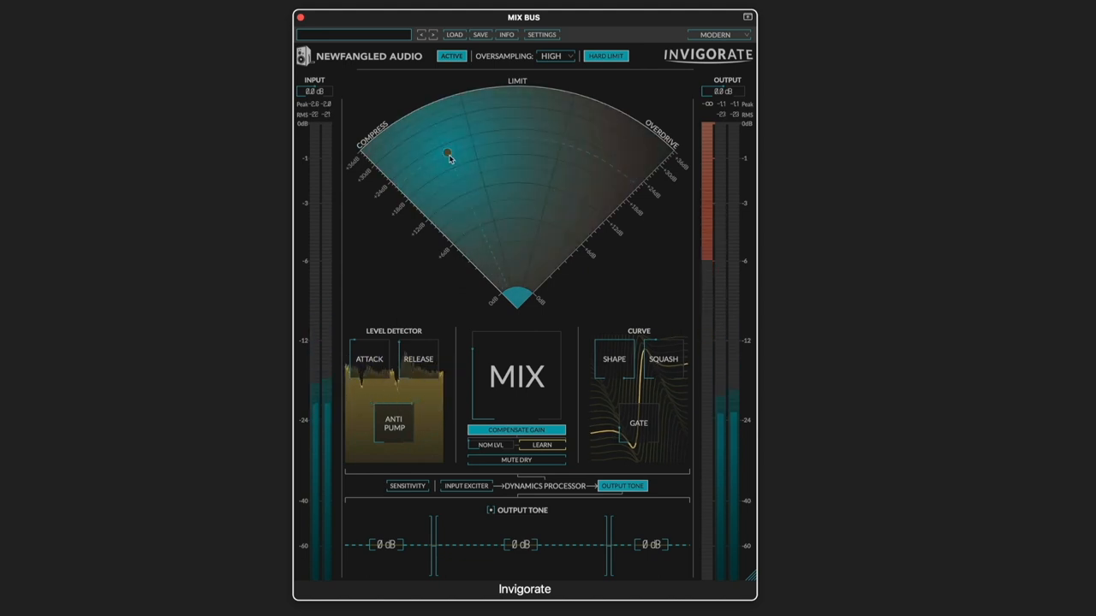
pyautogui.moveTo(450, 154); pyautogui.dragTo(446, 153)
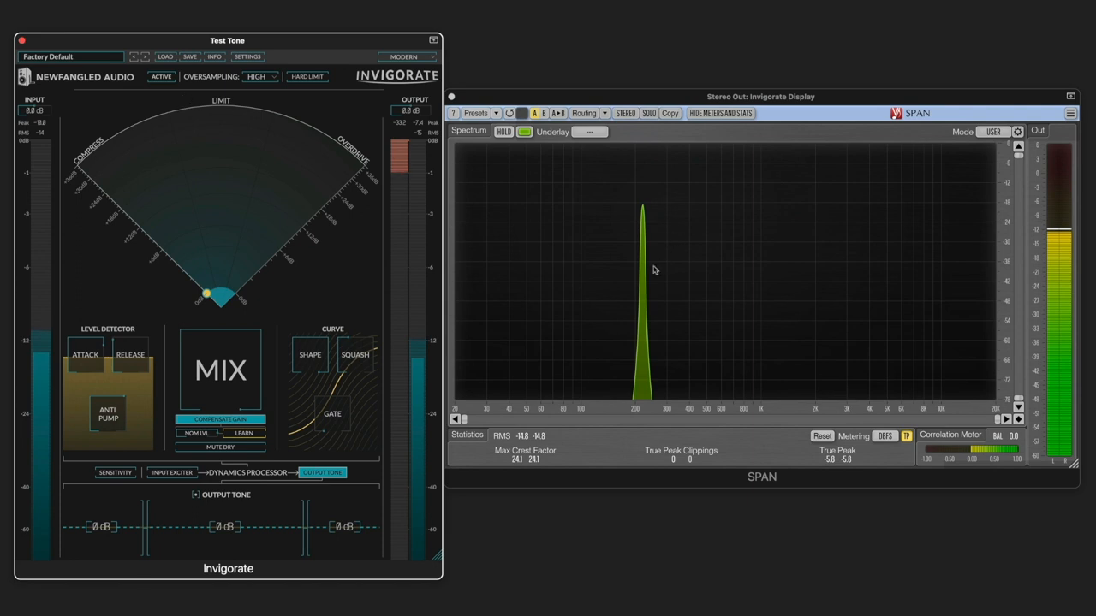
pyautogui.moveTo(221, 120)
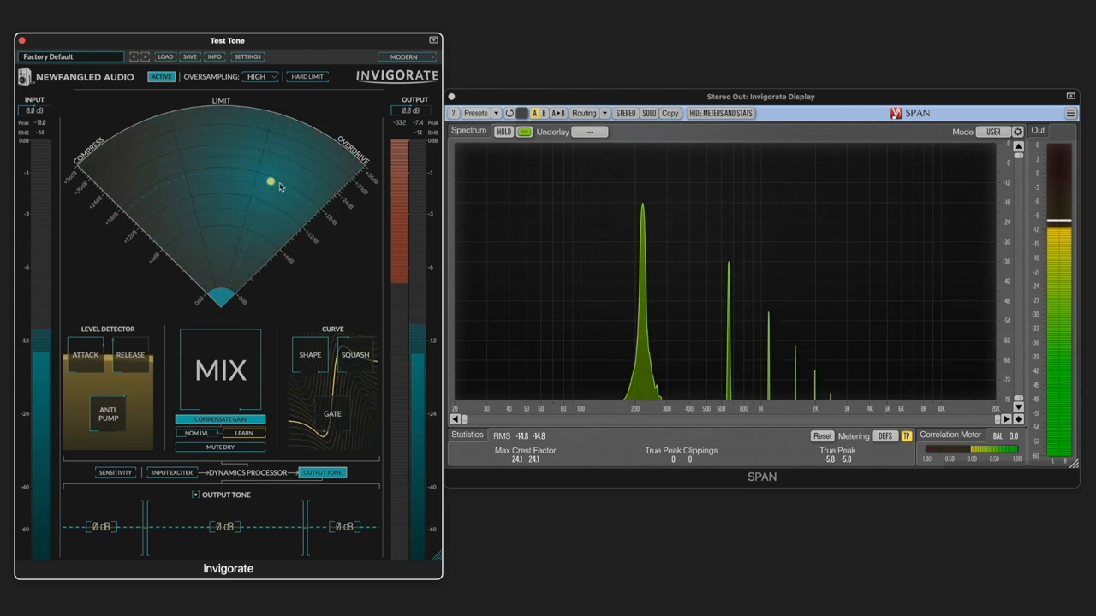
# Push the test tone into full overdrive, then ease drive back to center between compress and overdrive
pyautogui.moveTo(270, 183); pyautogui.dragTo(355, 176)
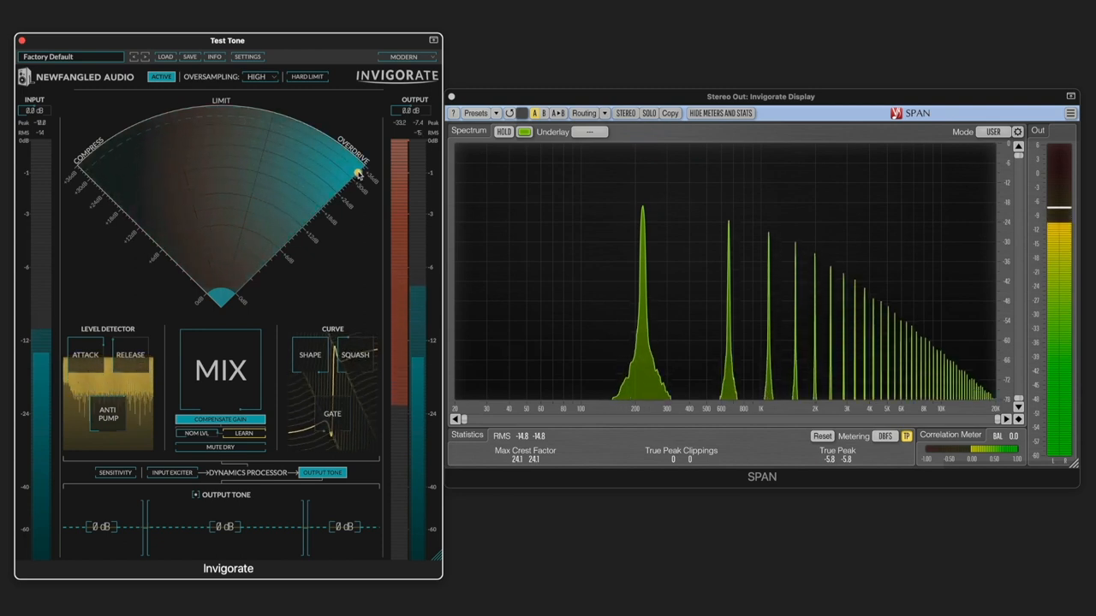
pyautogui.moveTo(358, 174); pyautogui.dragTo(313, 212)
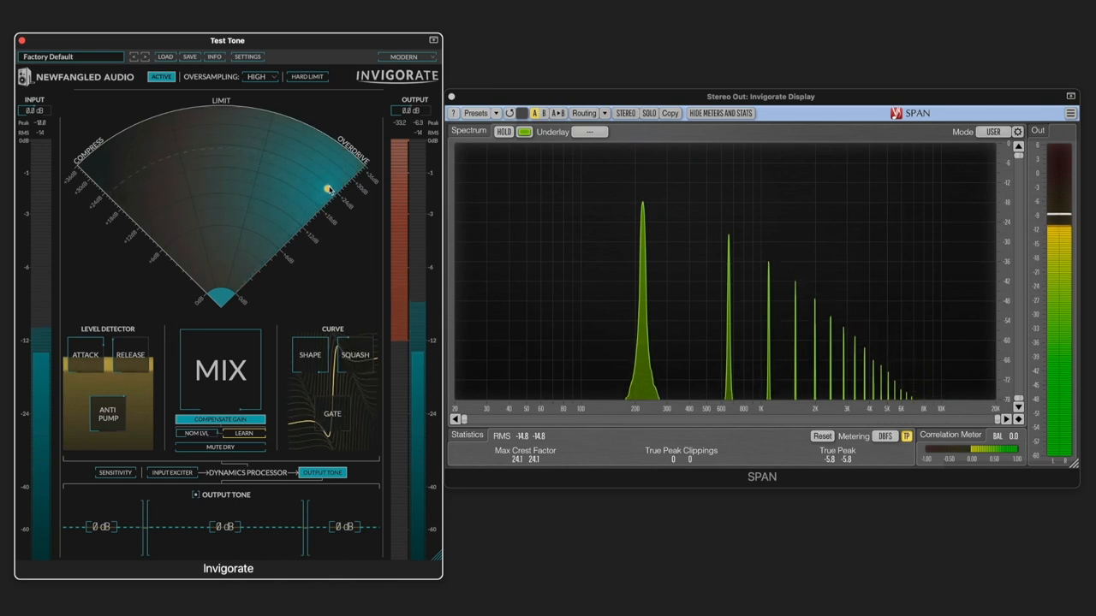
pyautogui.moveTo(327, 188); pyautogui.dragTo(298, 190)
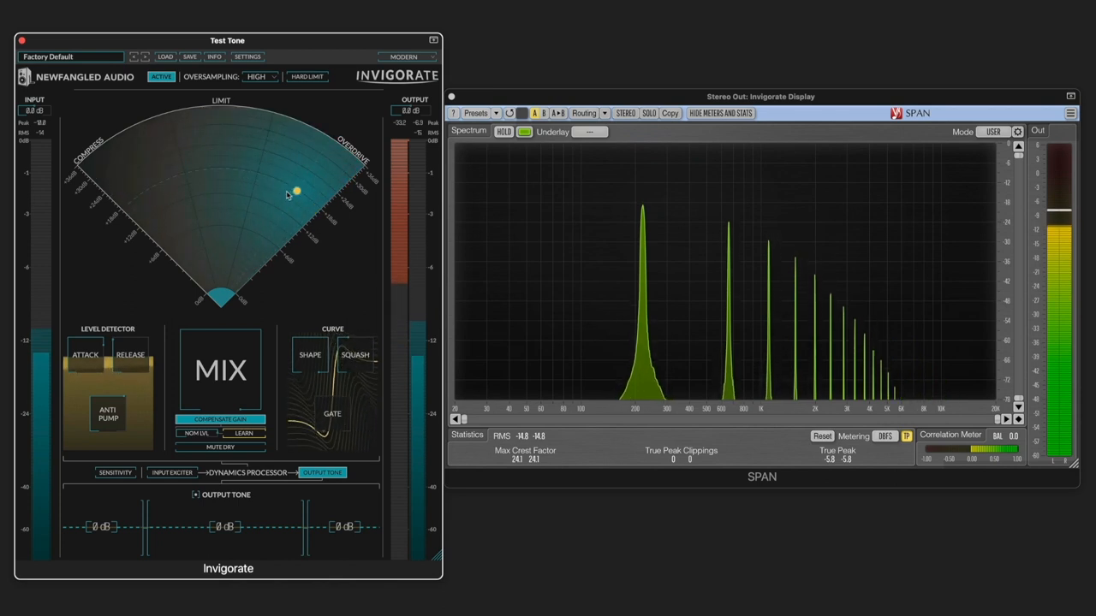
pyautogui.moveTo(295, 190); pyautogui.dragTo(283, 216)
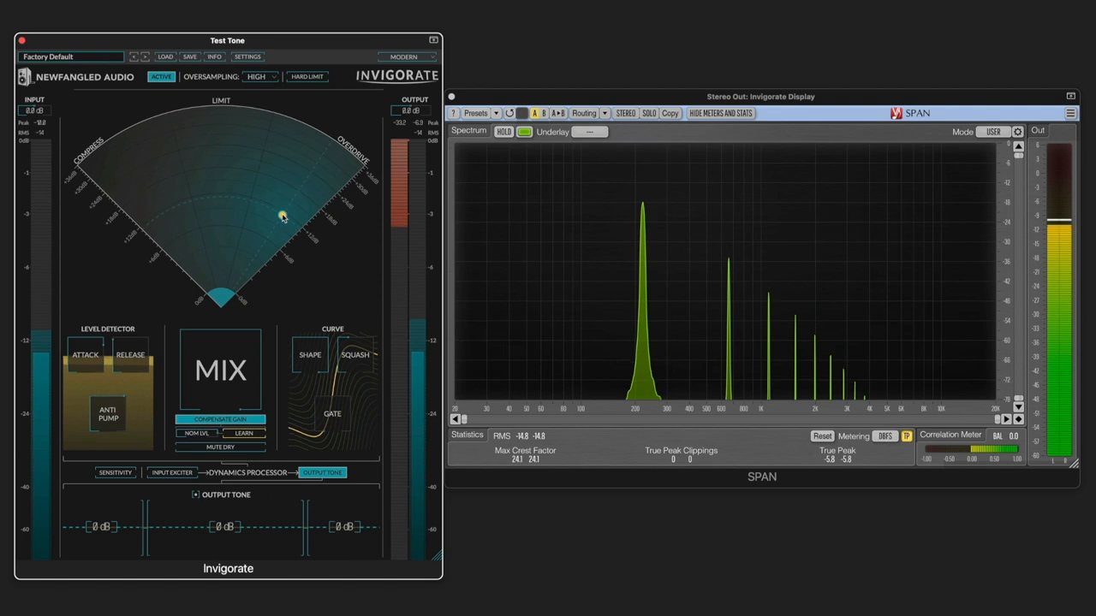
pyautogui.moveTo(283, 215); pyautogui.dragTo(307, 206)
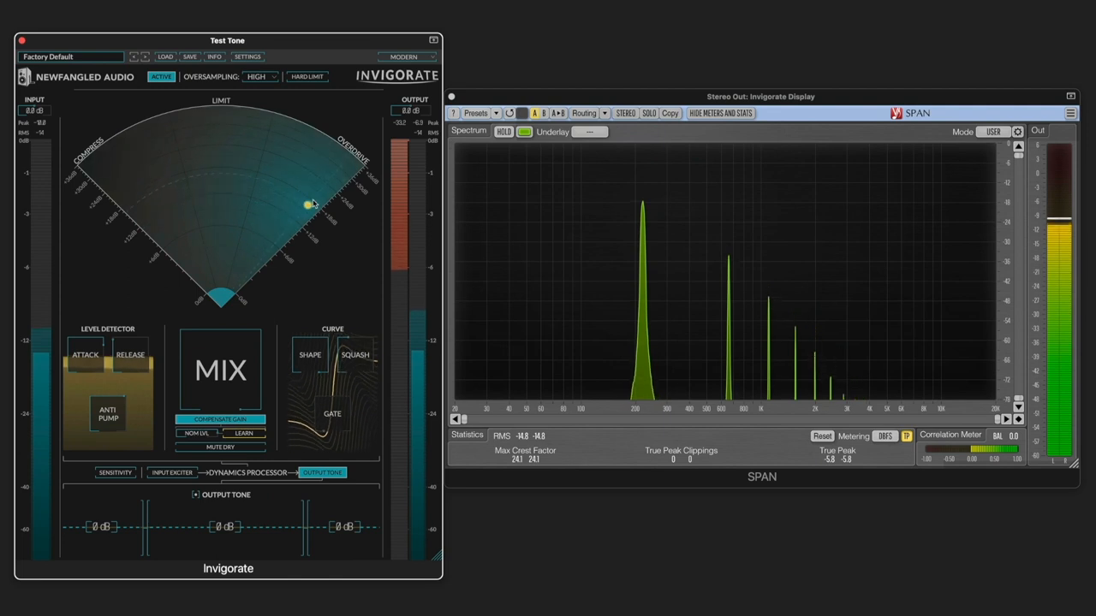
pyautogui.moveTo(306, 206); pyautogui.dragTo(229, 243)
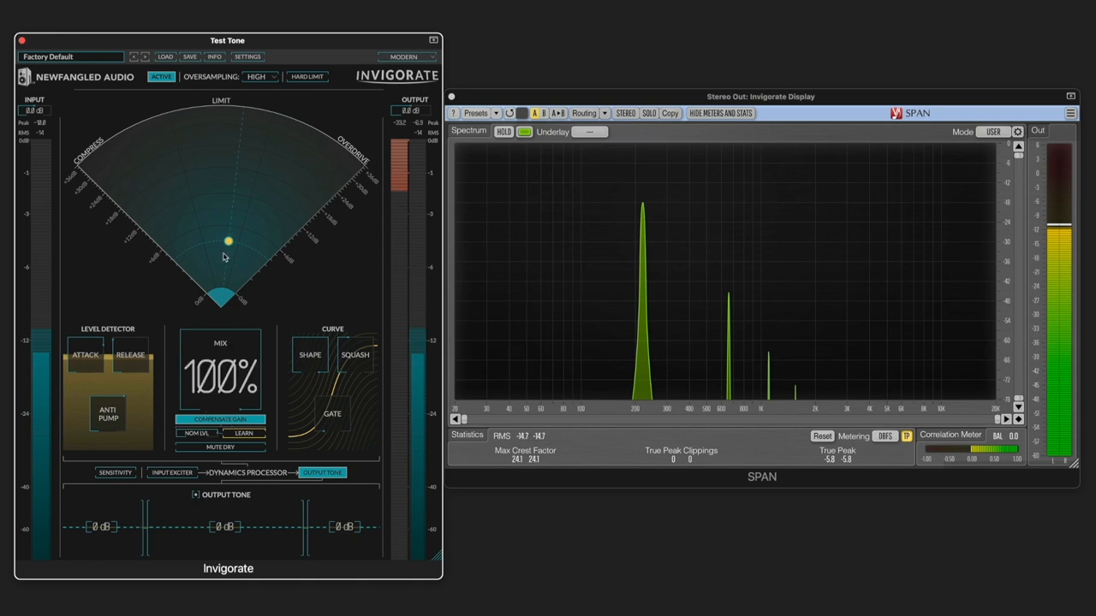
# Push the test tone toward heavy compression, pull drive to zero, and enable Compensate Gain
pyautogui.moveTo(228, 241); pyautogui.dragTo(206, 292)
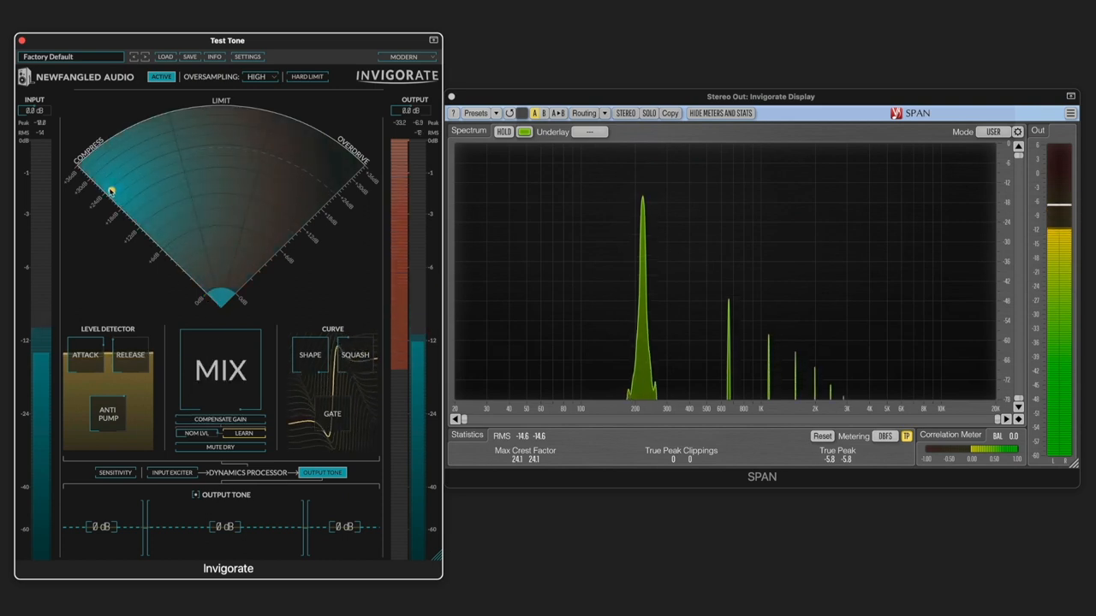
pyautogui.moveTo(111, 191); pyautogui.dragTo(94, 161)
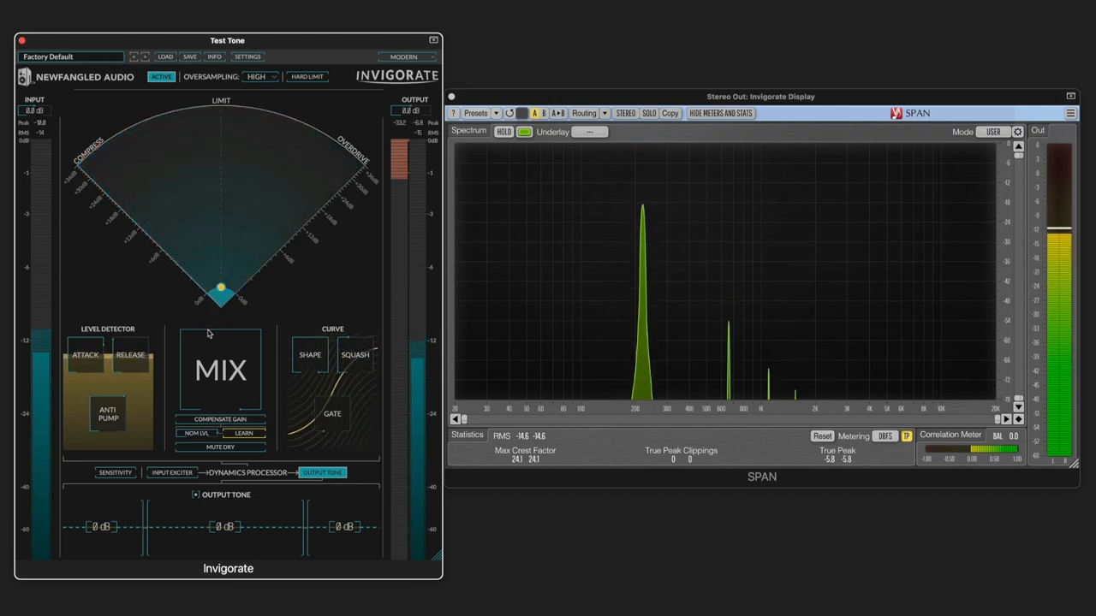
pyautogui.click(220, 419)
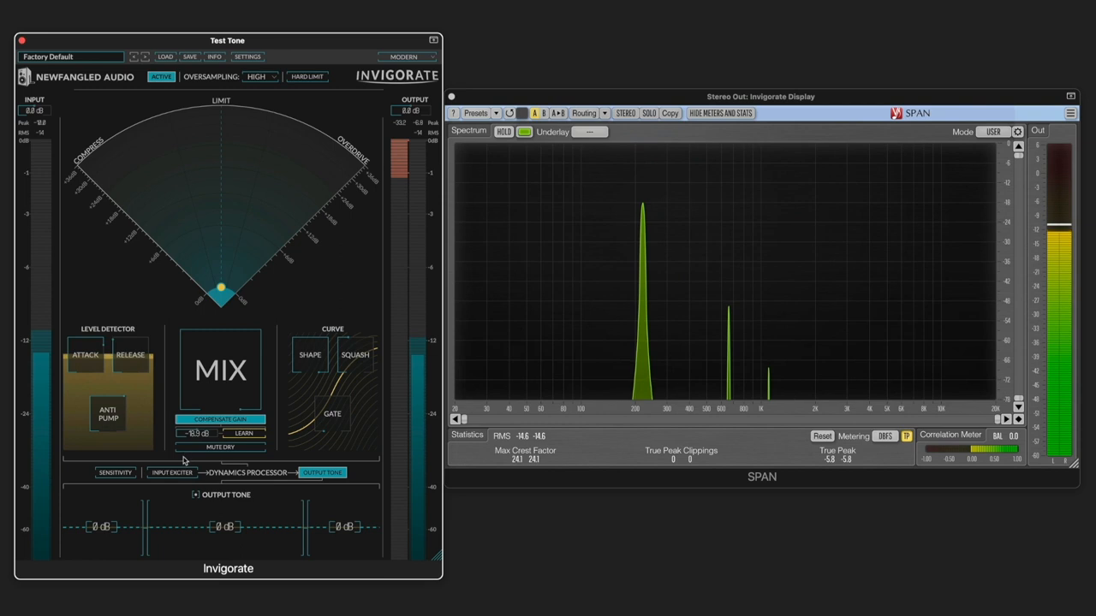
pyautogui.click(244, 432)
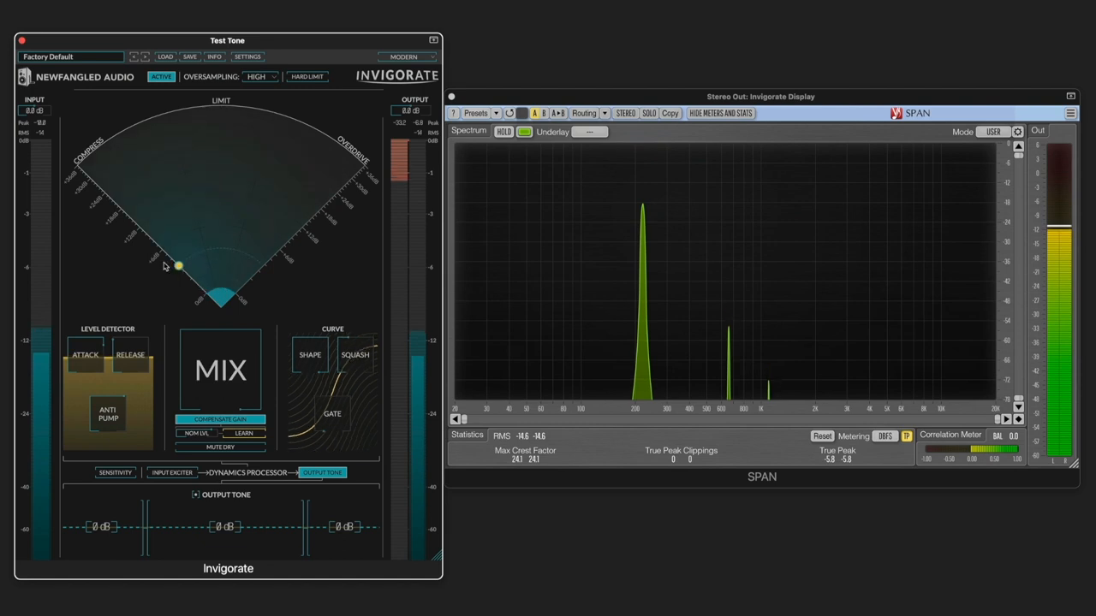
# Swing the drive from compression to heavy overdrive, then return it to the middle
pyautogui.moveTo(178, 265); pyautogui.dragTo(118, 210)
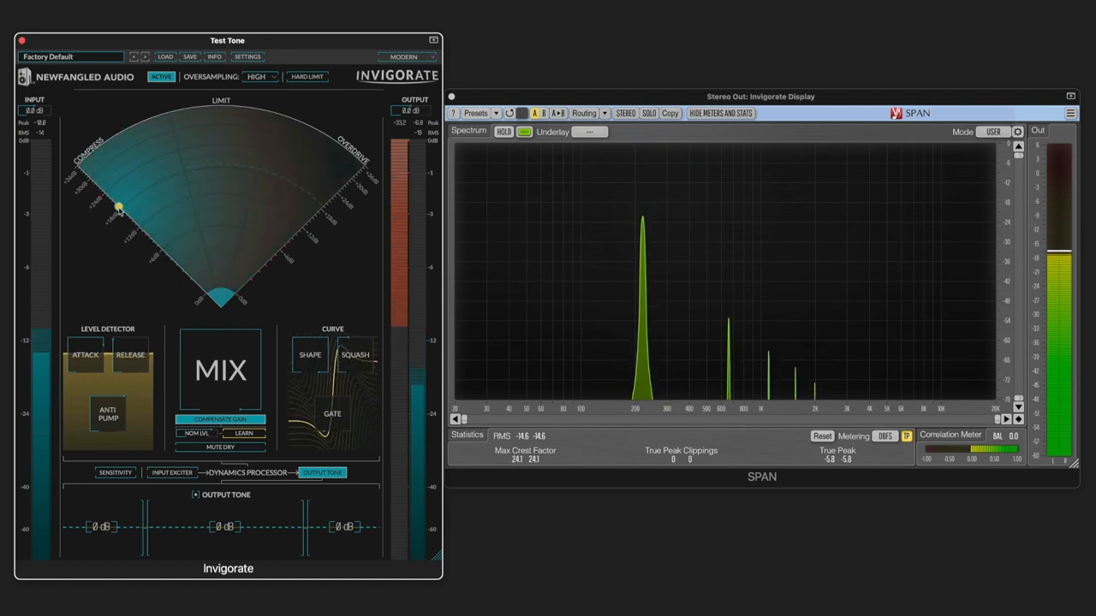
pyautogui.moveTo(118, 210); pyautogui.dragTo(111, 190)
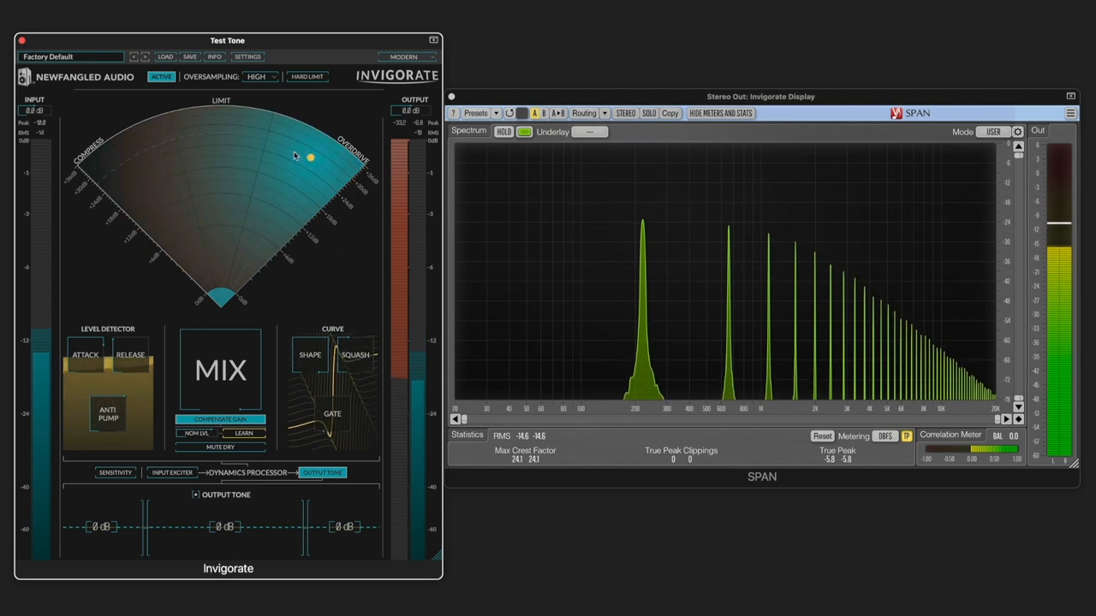
pyautogui.moveTo(311, 158); pyautogui.dragTo(216, 222)
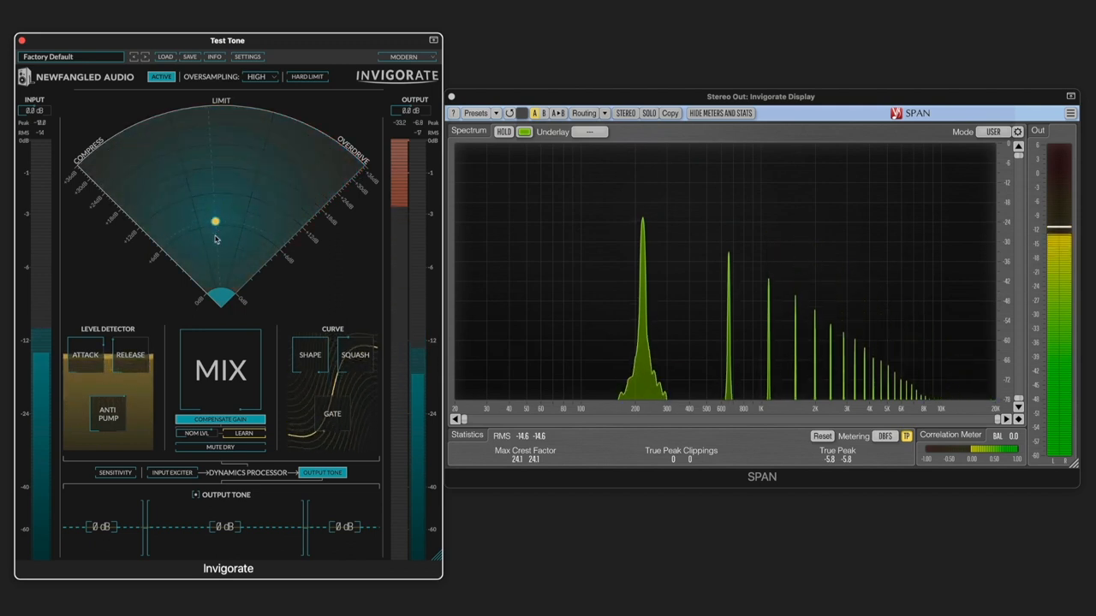